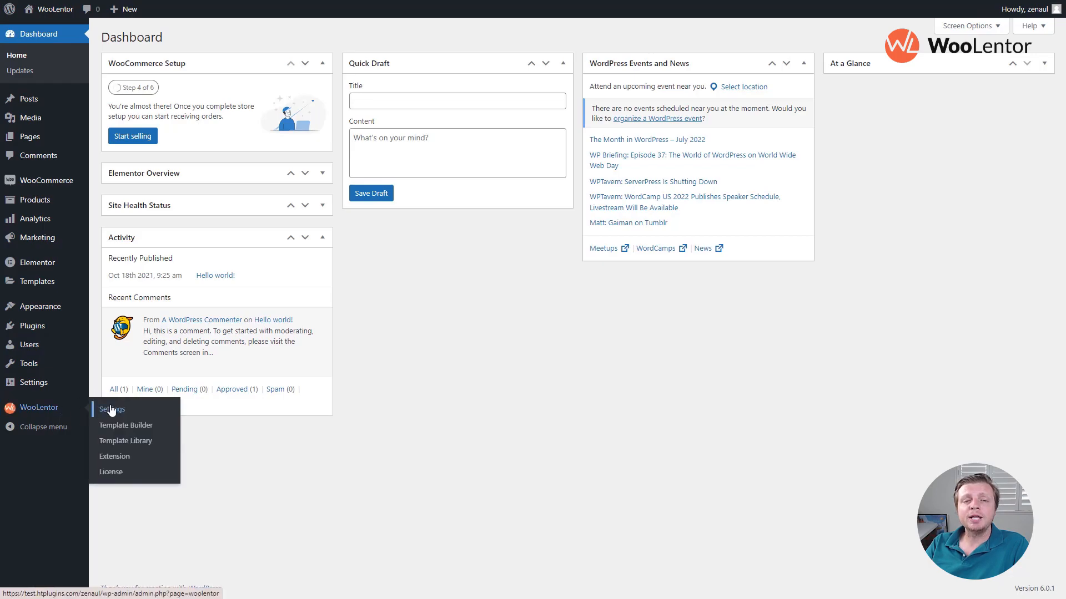
Step: Open the Email Automation module settings from the WooLentor Settings Modules list
left_click(112, 409)
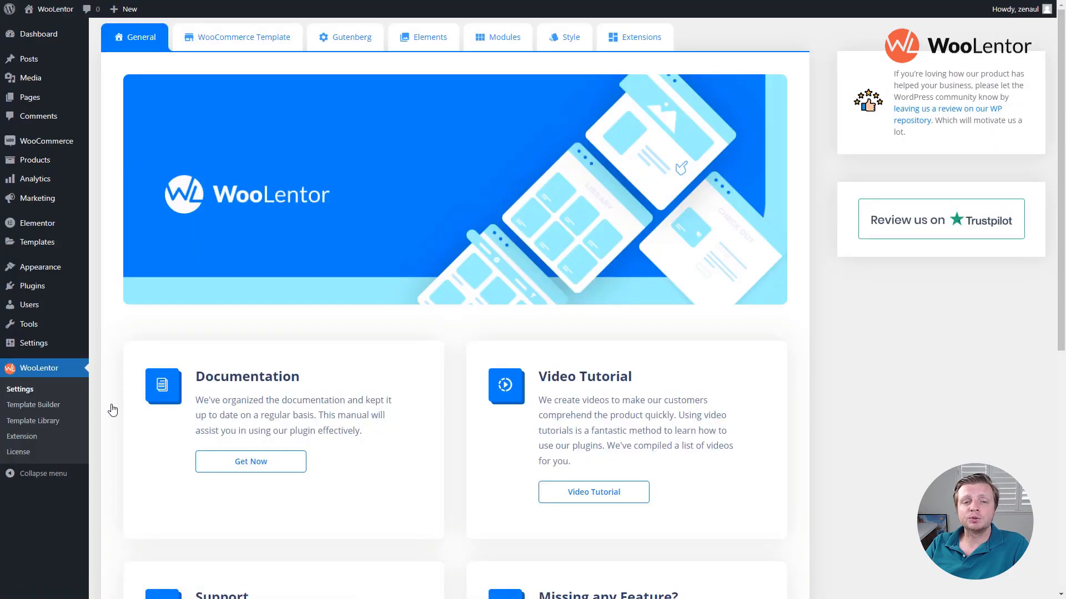
left_click(505, 37)
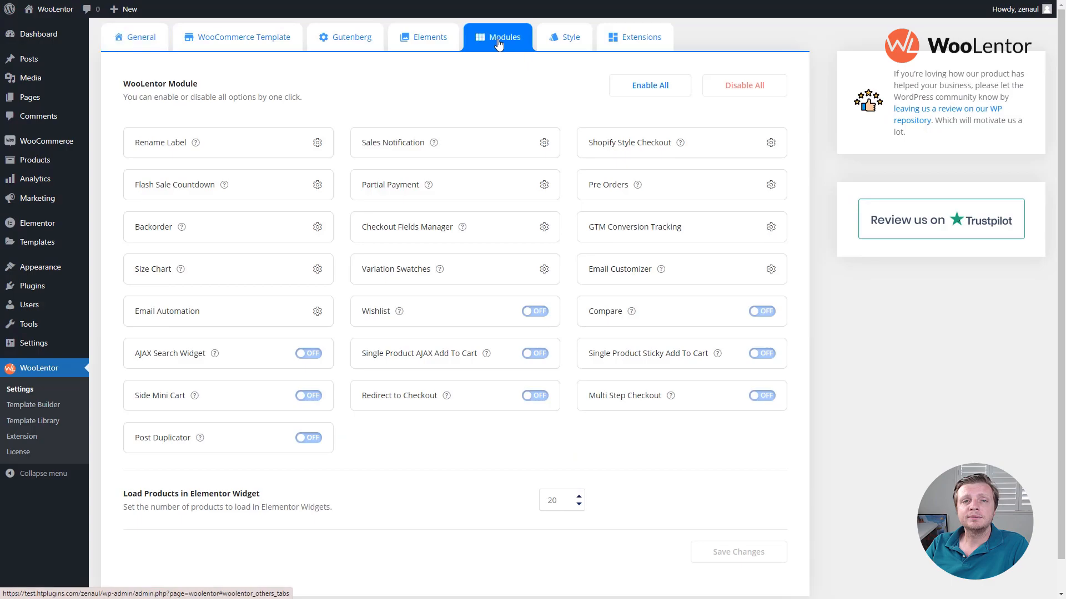
left_click(317, 311)
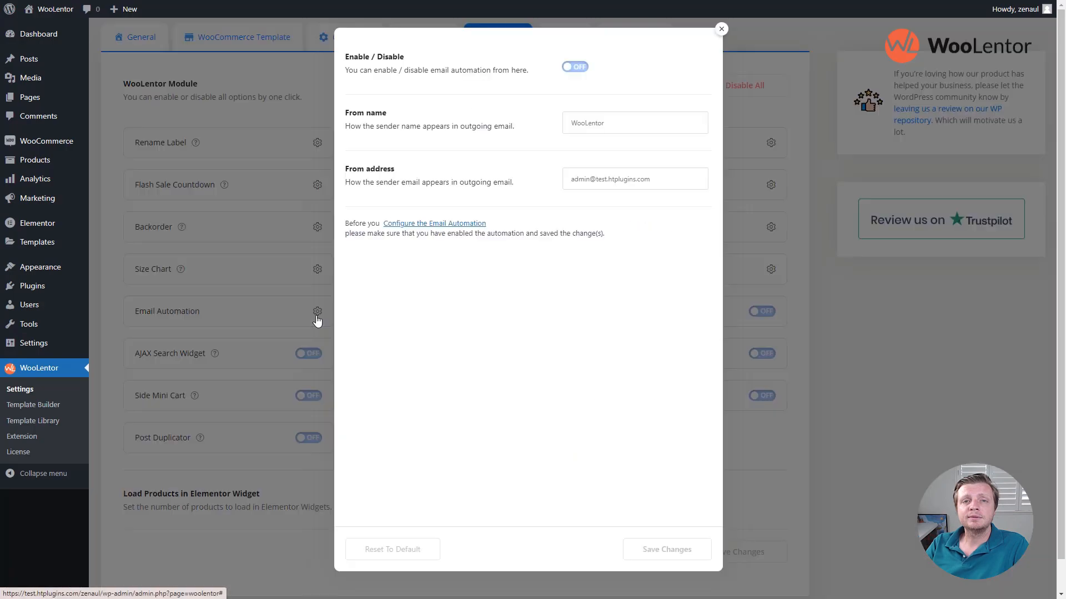
Step: Enable Email Automation, save the settings, and go to its configuration page
left_click(574, 66)
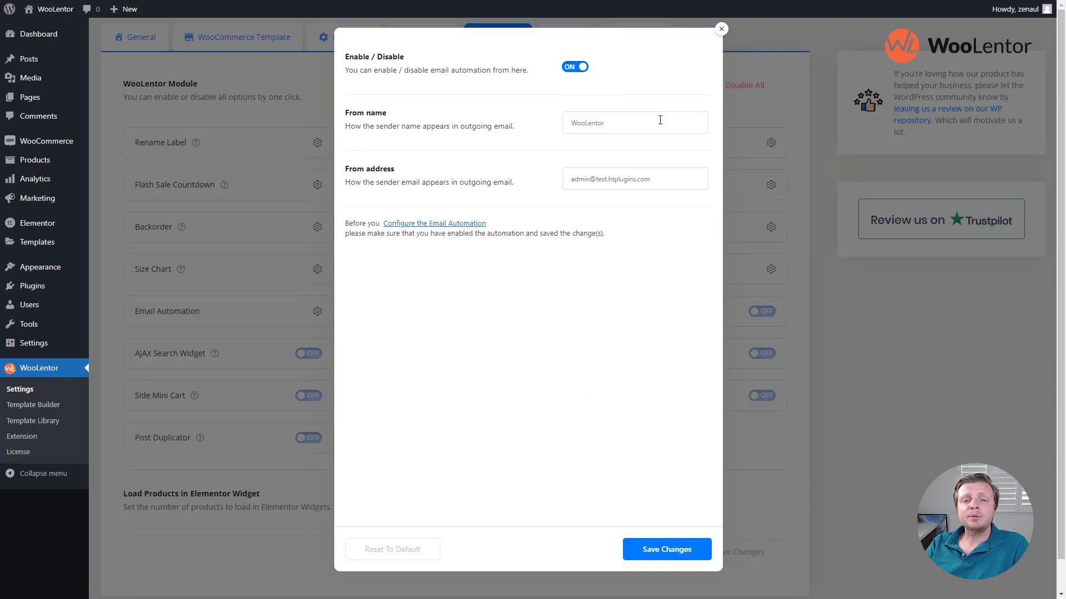
mouse_move(676, 174)
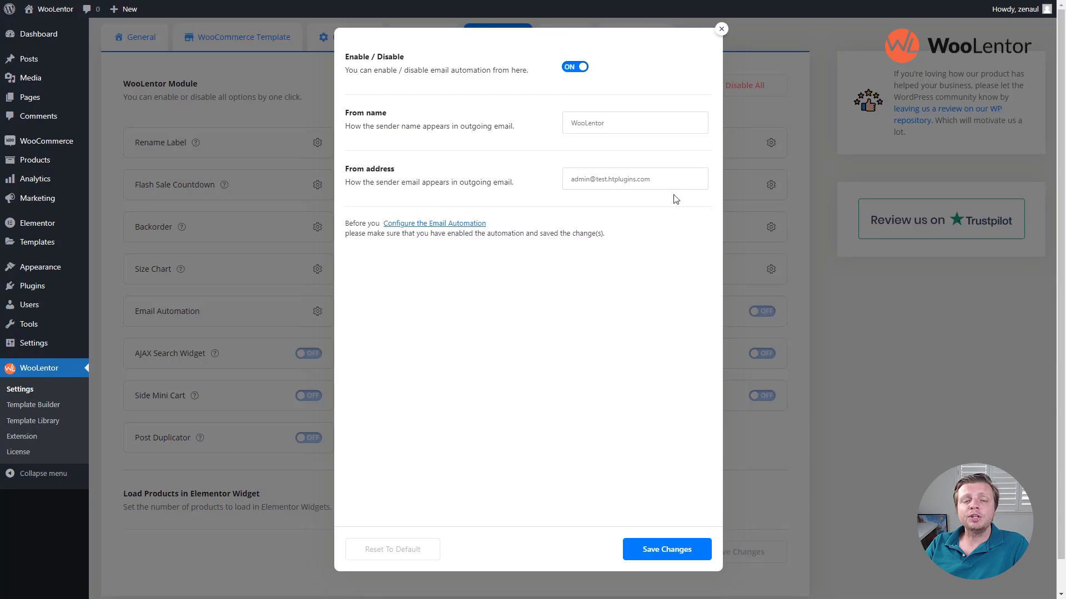
left_click(666, 549)
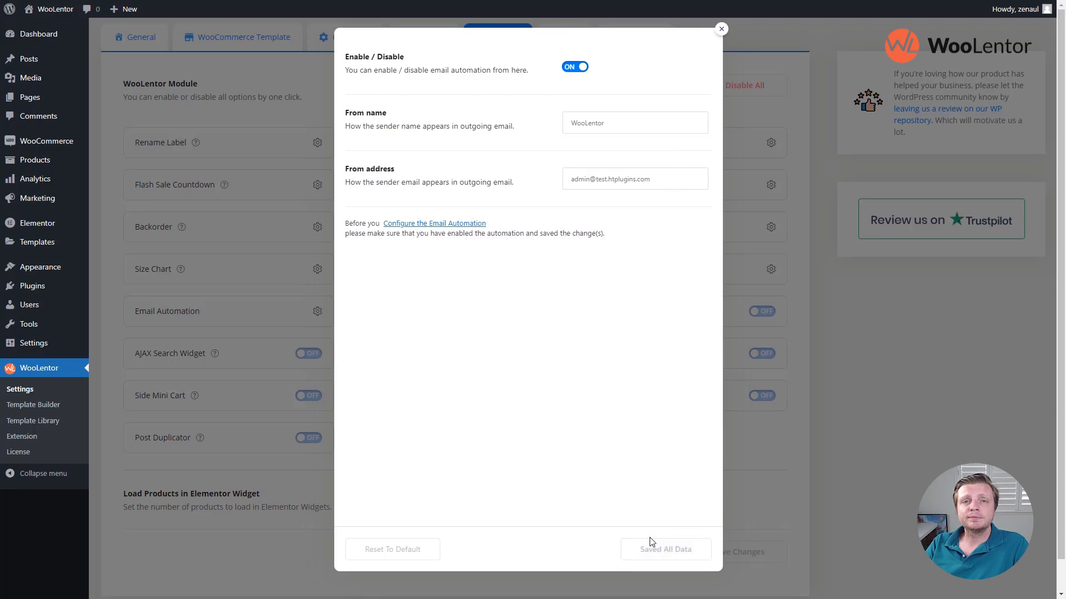
left_click(433, 223)
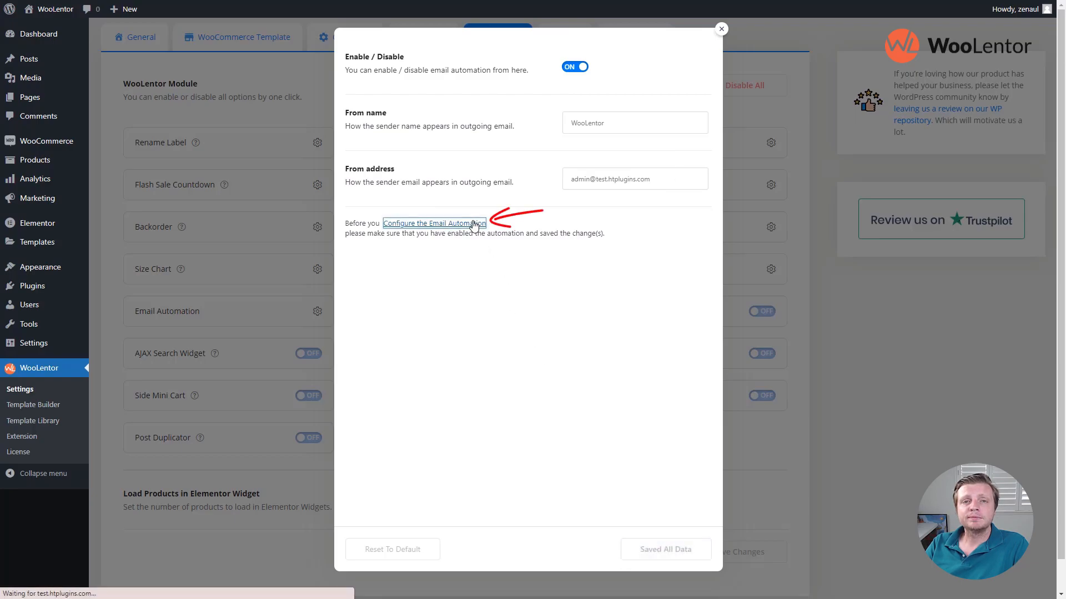
left_click(433, 224)
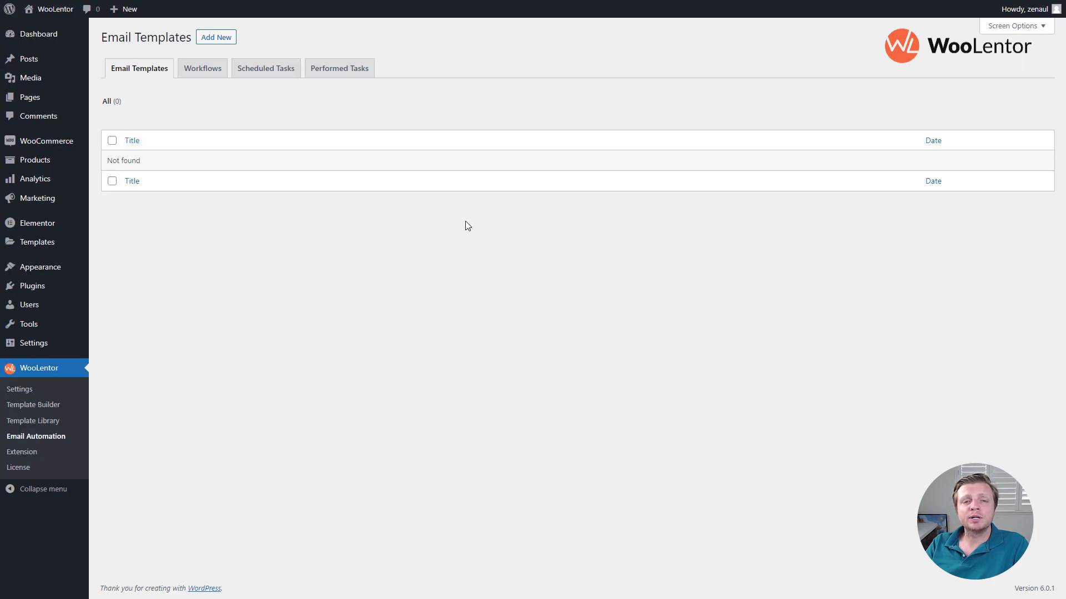
mouse_move(466, 221)
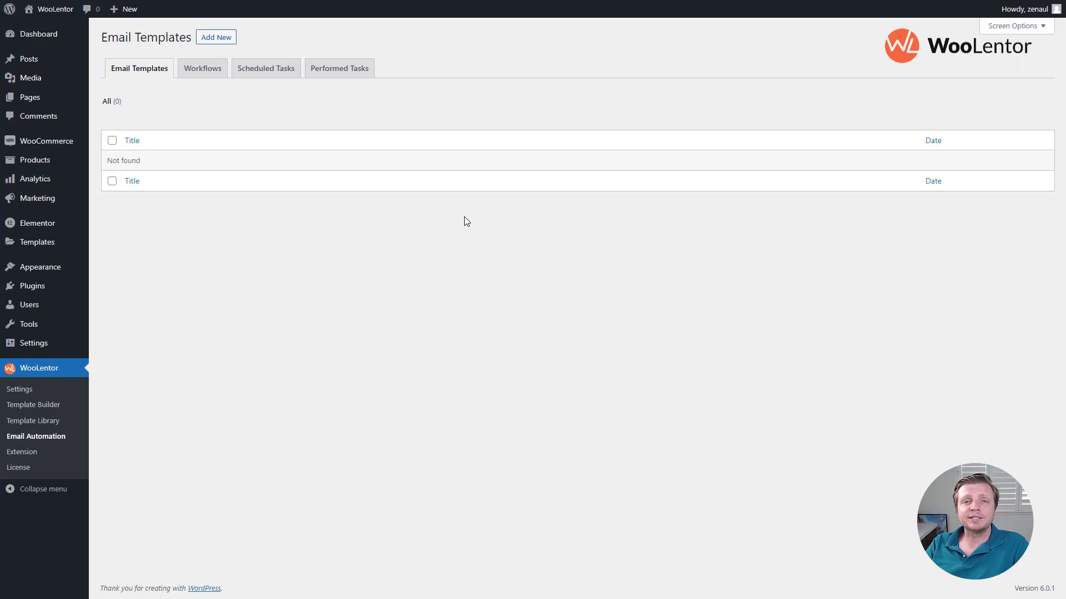
Step: Start a new email template from the empty Email Templates list
left_click(215, 37)
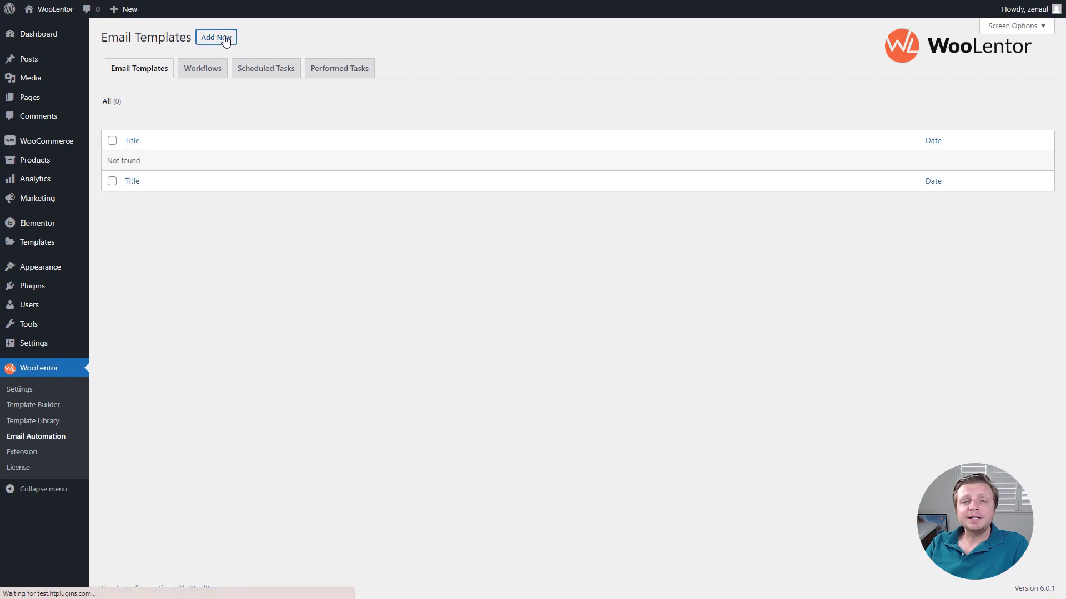
Step: Title the template 'First email template' and begin the body with a 'Hi' greeting
left_click(215, 37)
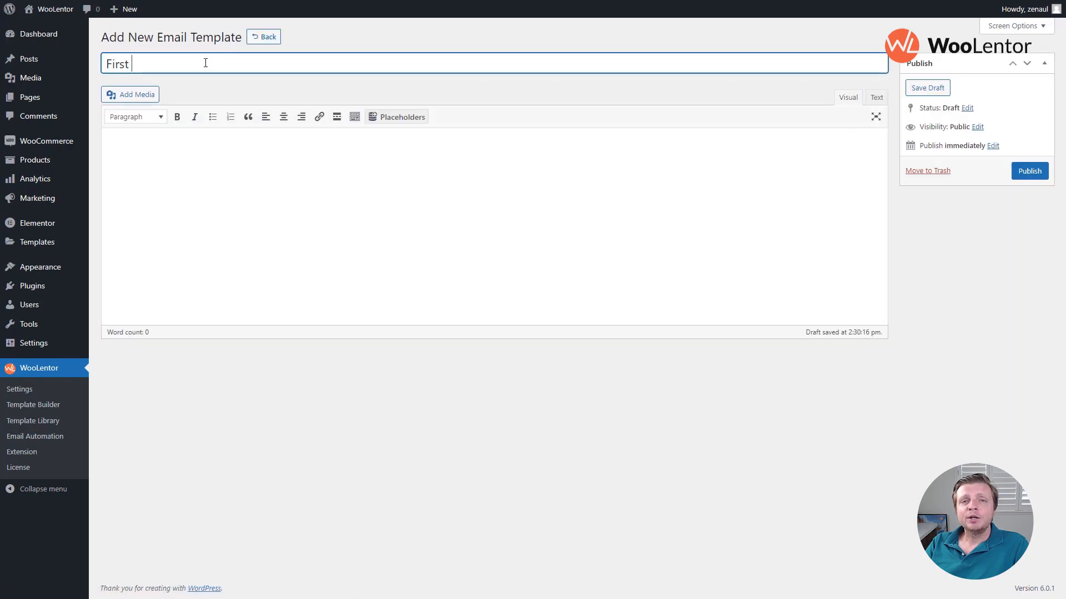
type("email template")
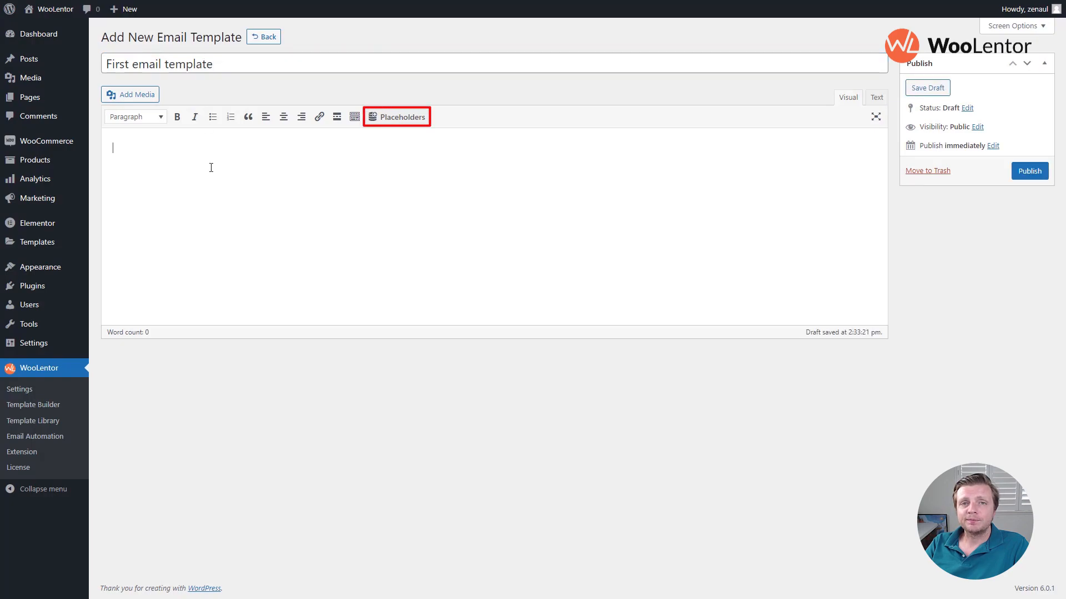
type("Hi")
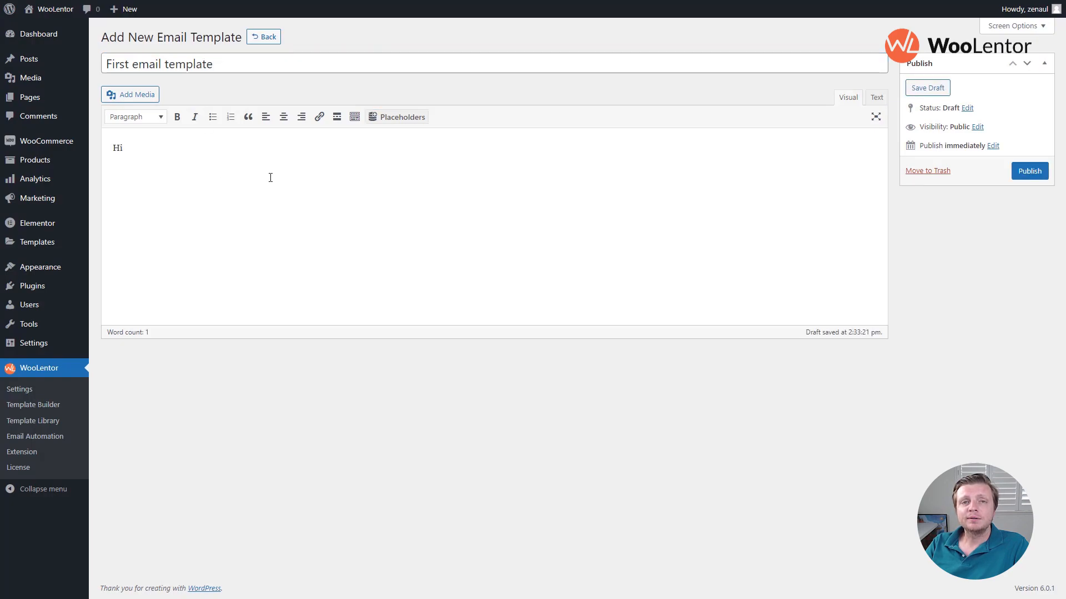
left_click(396, 117)
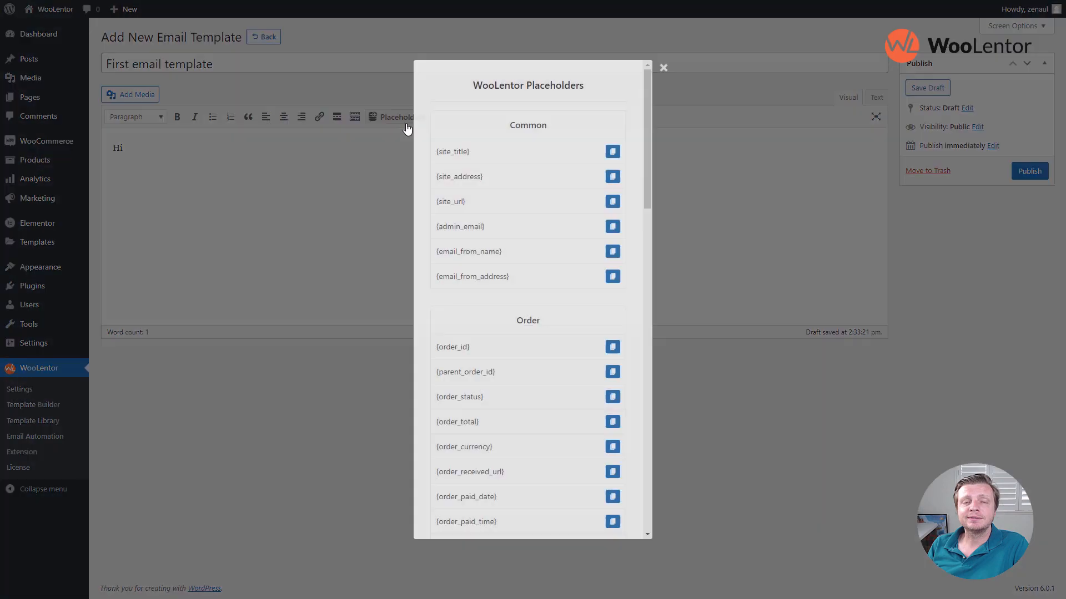
scroll("down", 3)
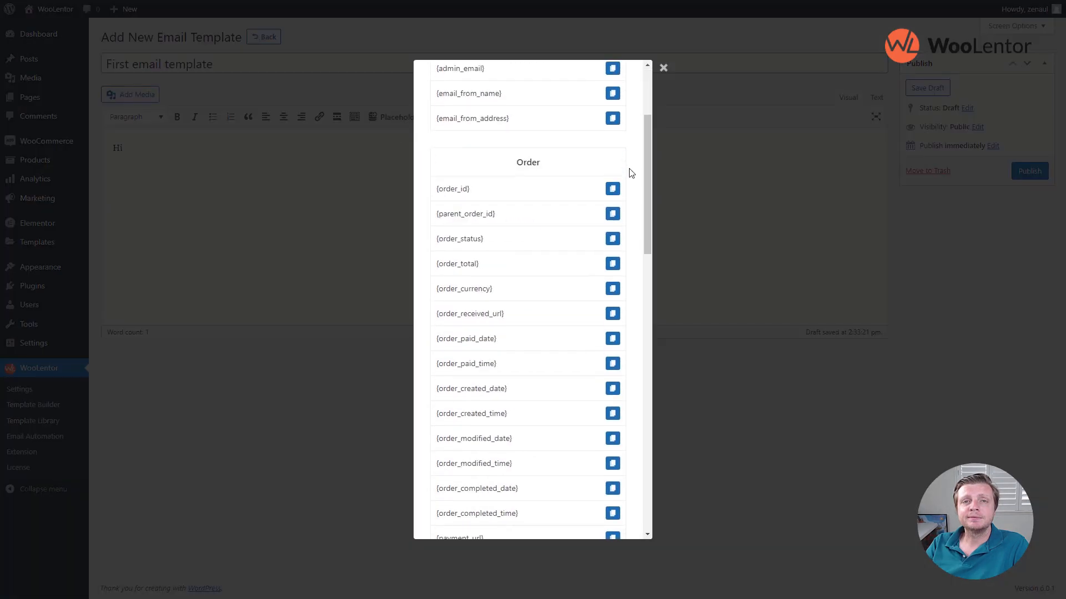
scroll("down", 3)
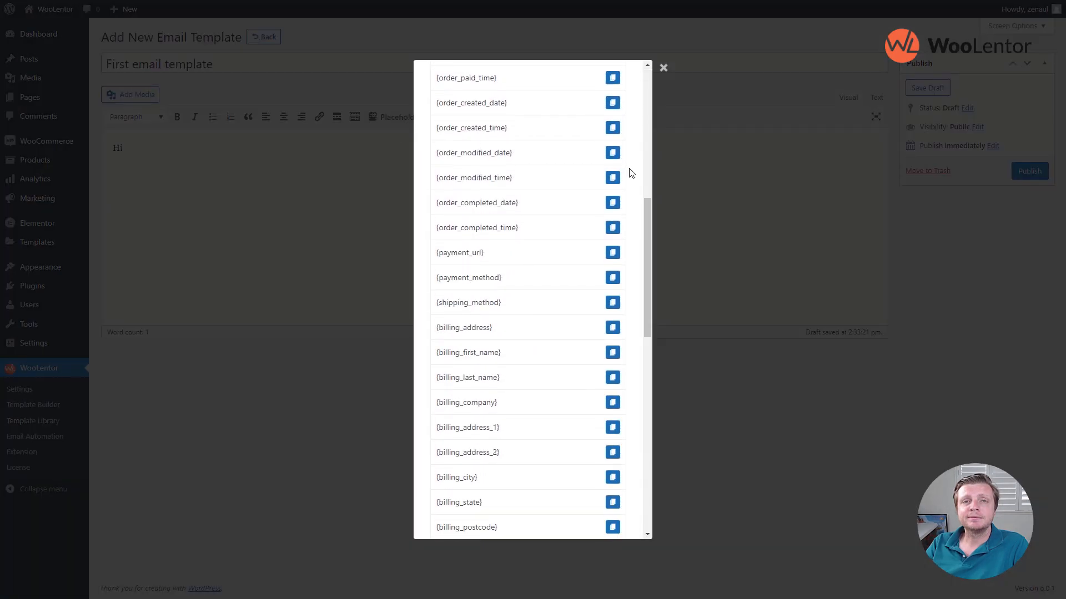
scroll("down", 3)
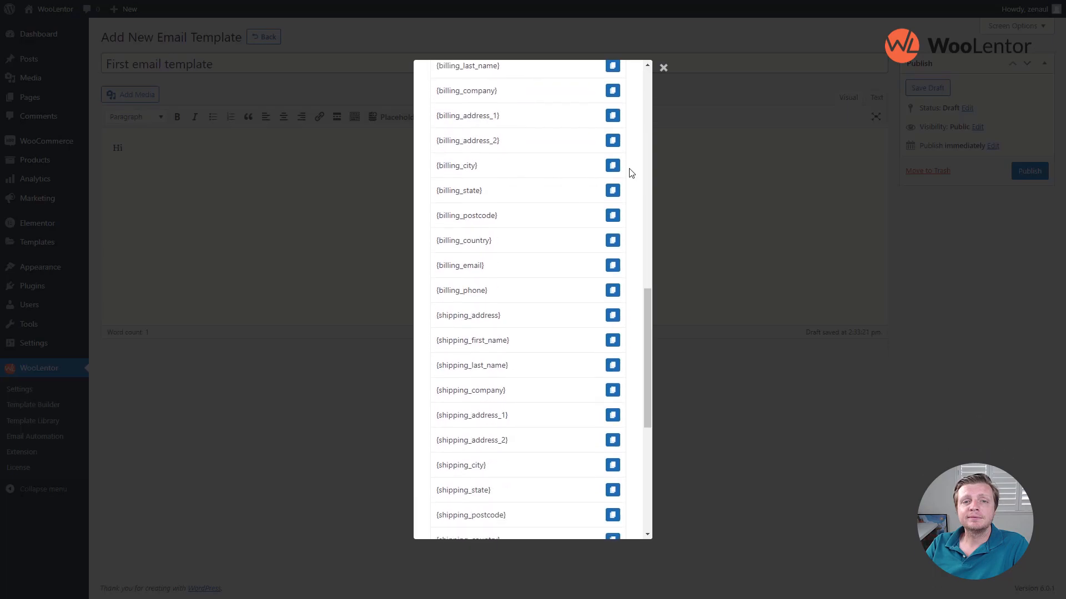
scroll("down", 3)
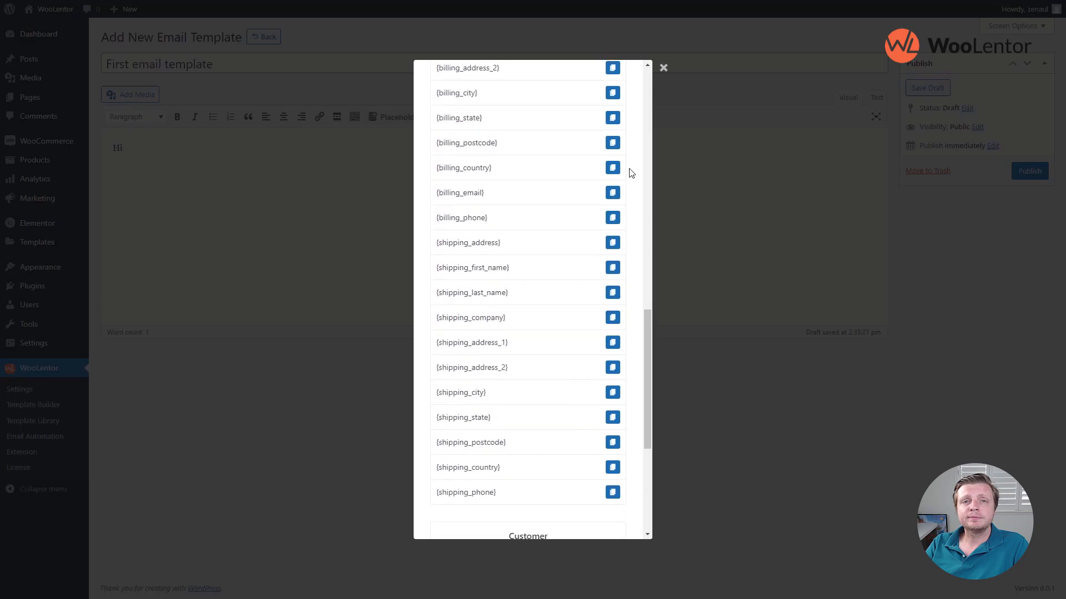
scroll("up", 3)
type("This is")
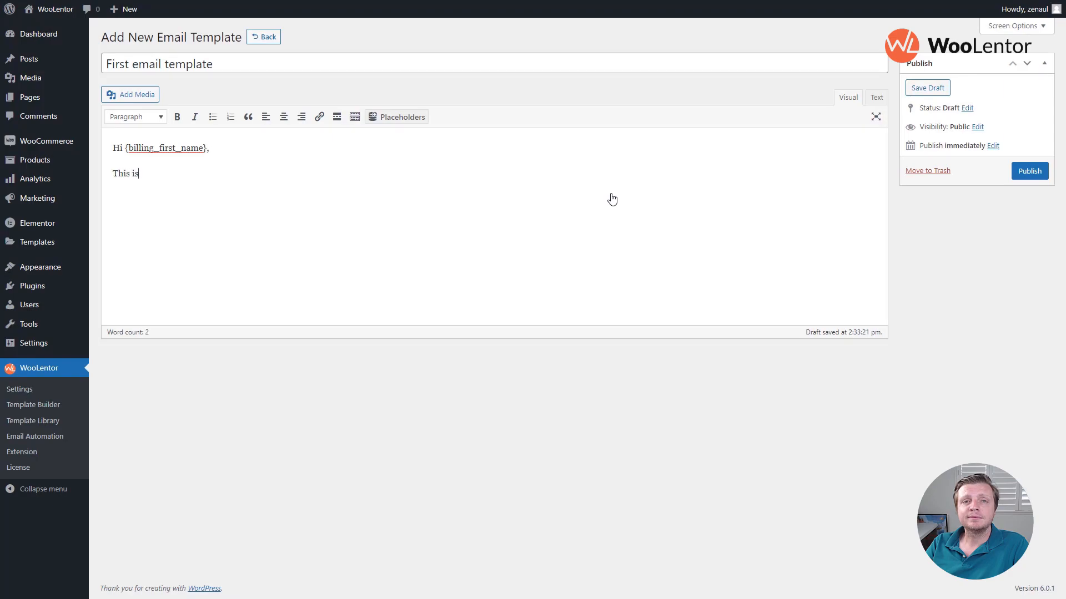
Step: Add the thank-you body text with a sender-name placeholder and publish the template
type("the first email")
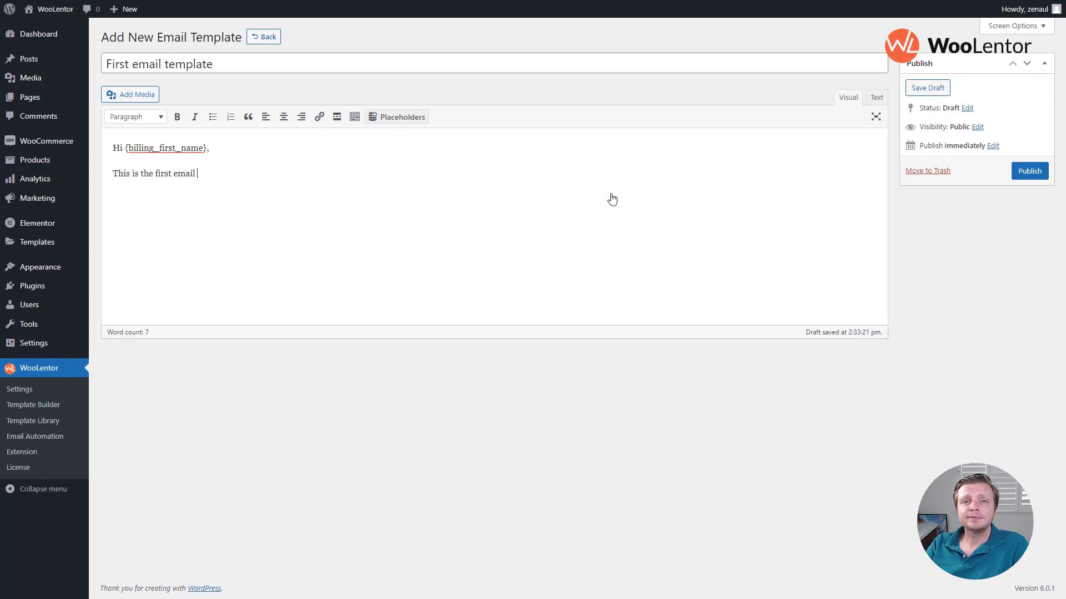
type("we sending you through WooLentor Email Automation module.")
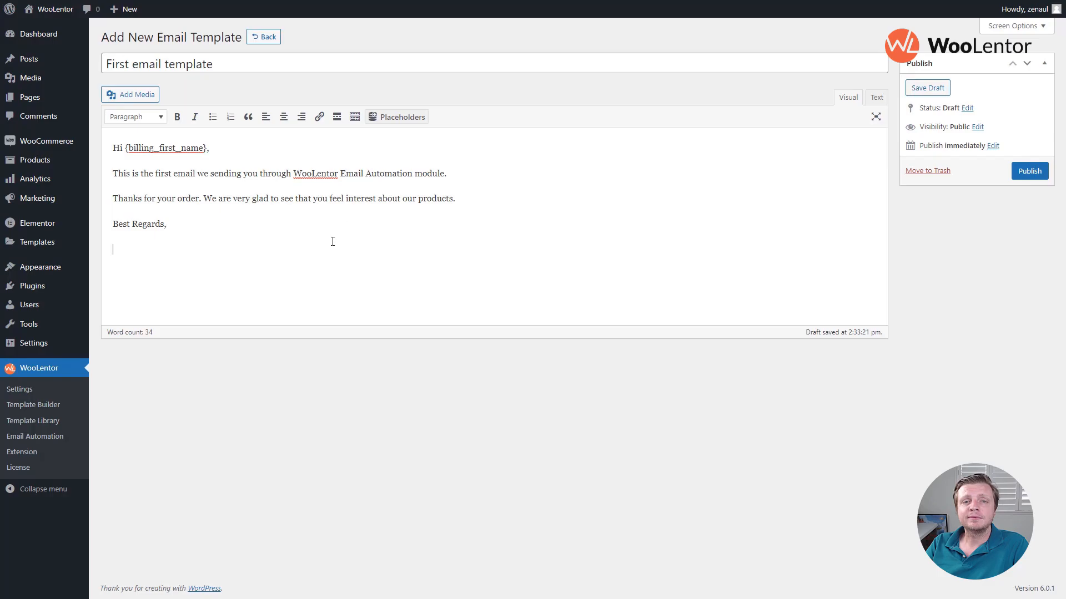
left_click(396, 116)
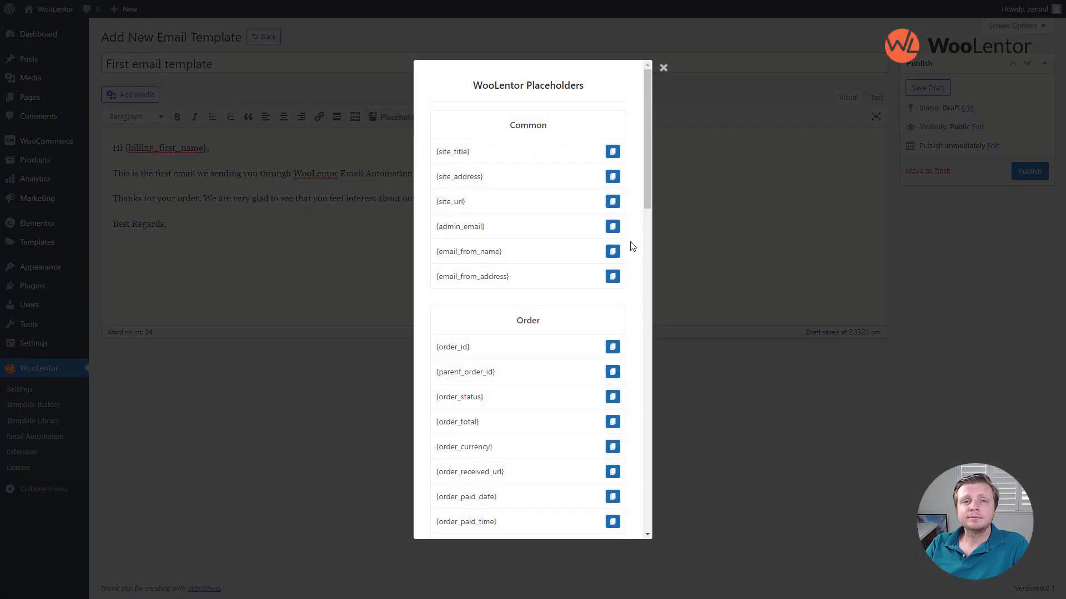
left_click(611, 251)
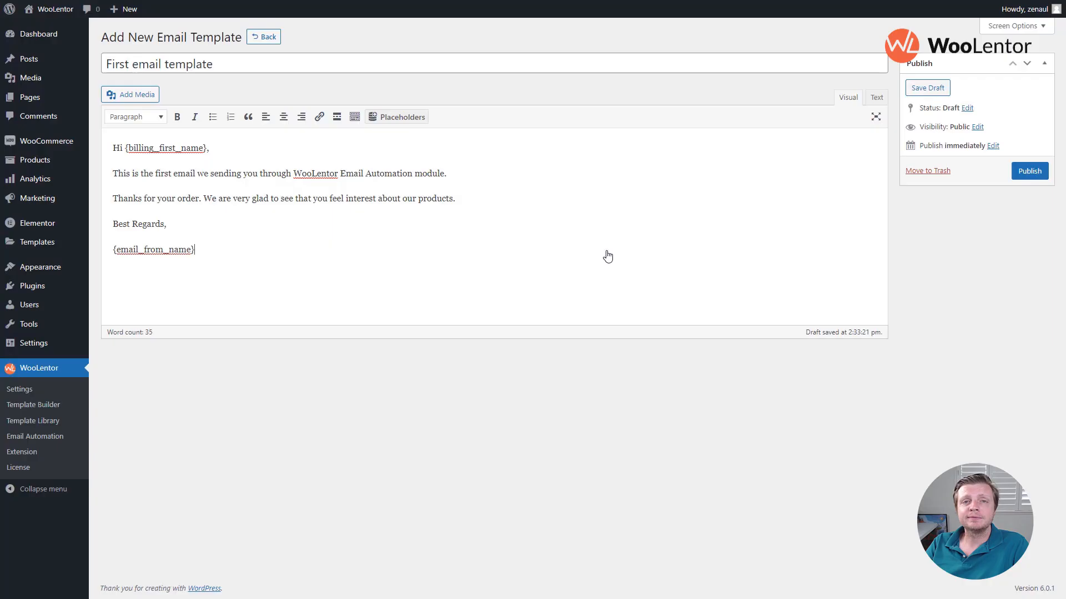
left_click(1029, 170)
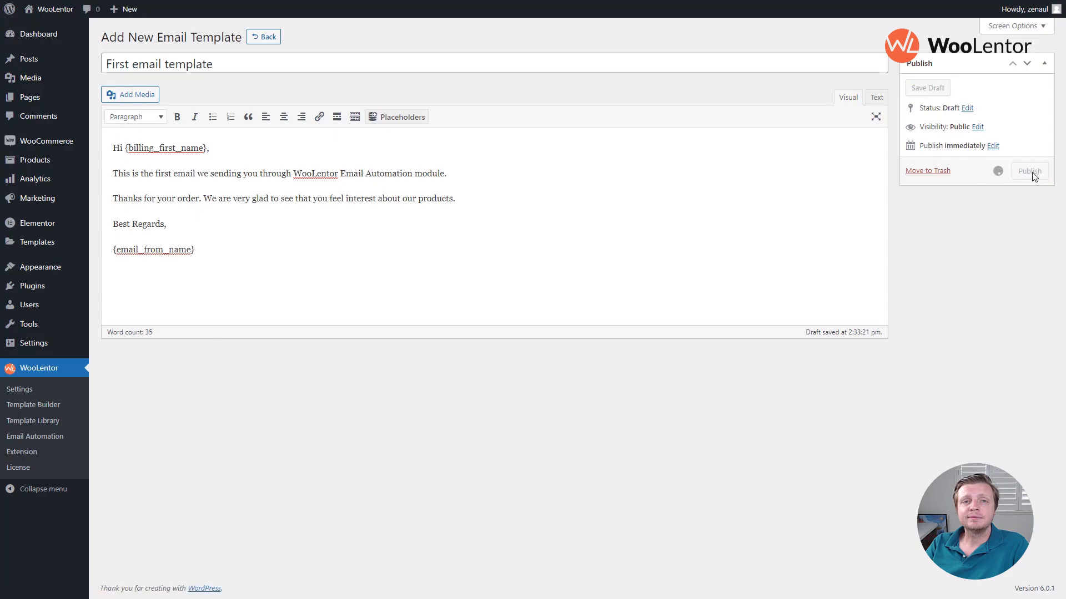
Step: Publish the Second and Third email templates and return to the Email Templates list
type("Second ema")
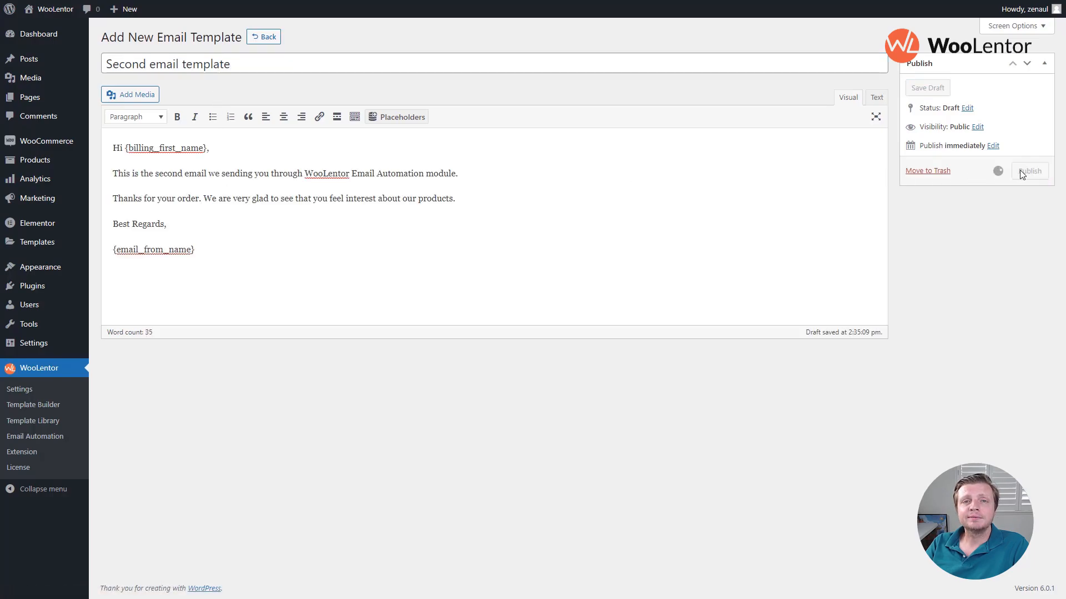
left_click(1029, 171)
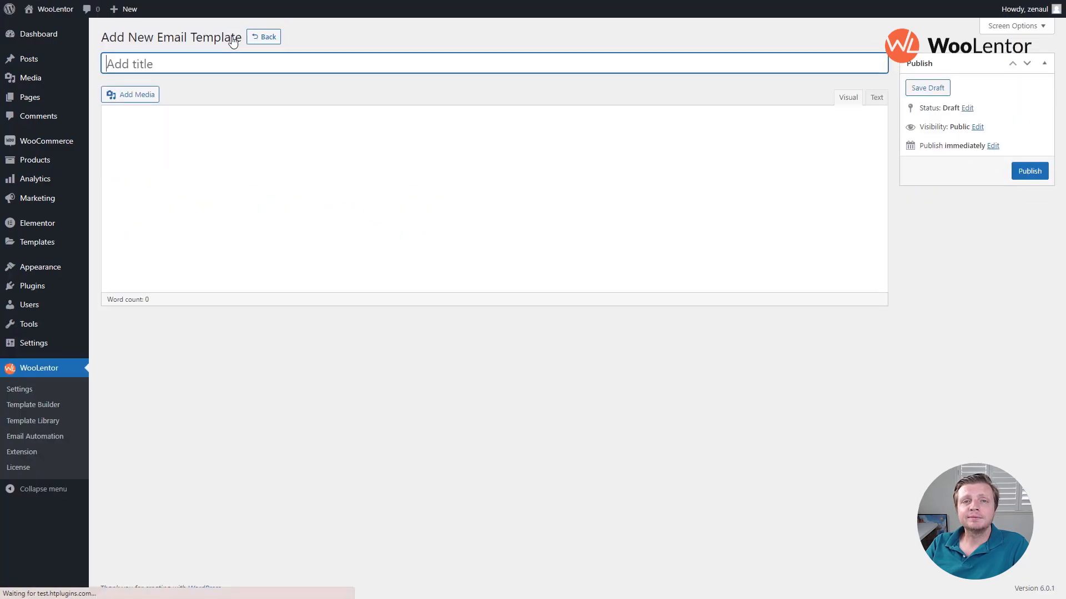
type("Third email template")
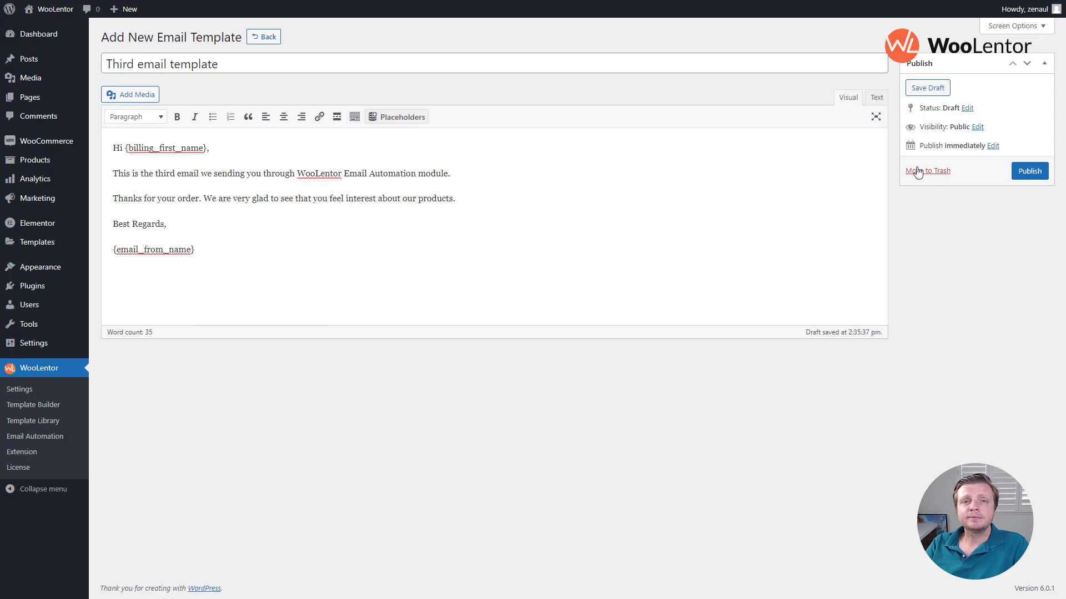
left_click(1028, 170)
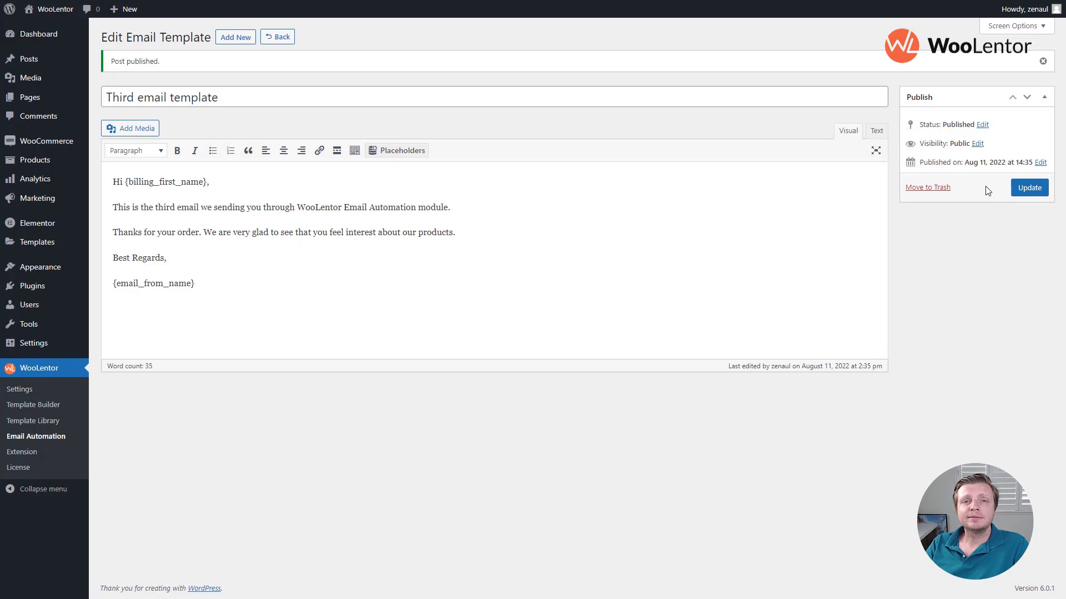
left_click(277, 37)
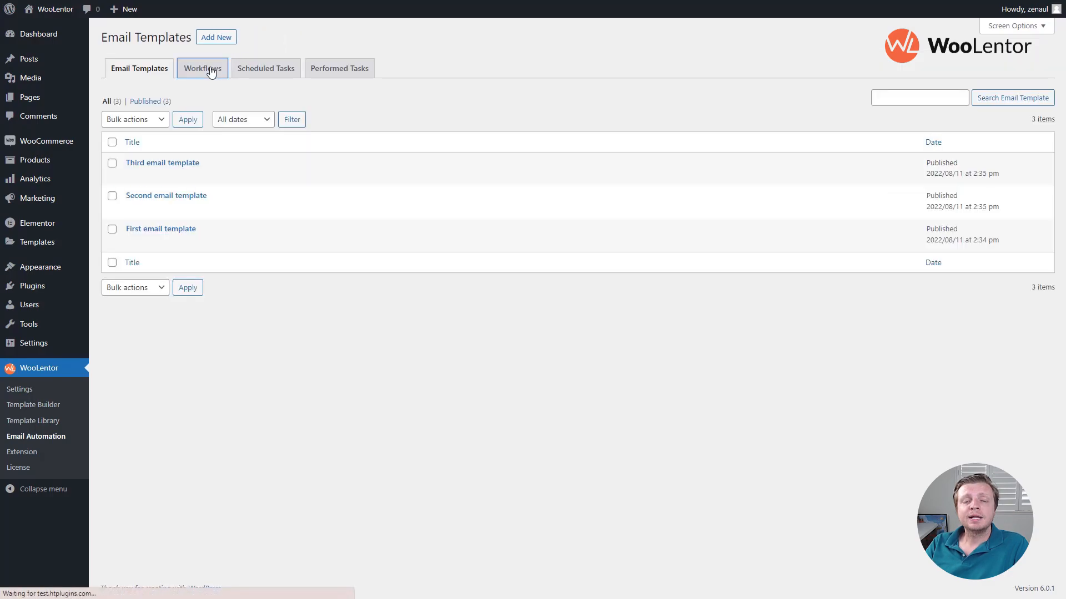
Step: Create a workflow titled 'New order workflow' triggered by Order Created
left_click(202, 68)
type("New or")
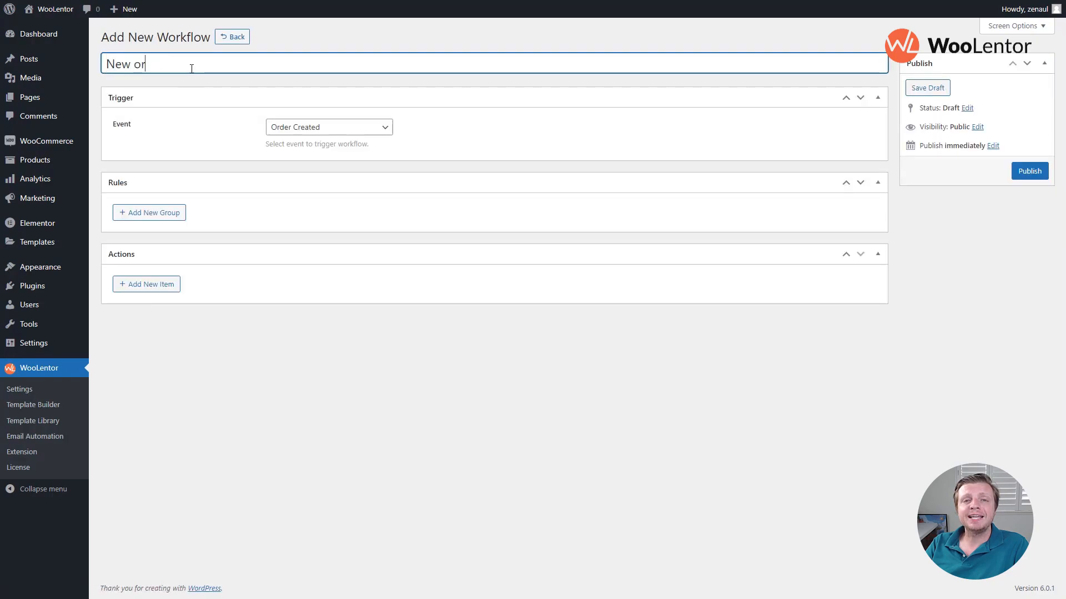
type("der workflow")
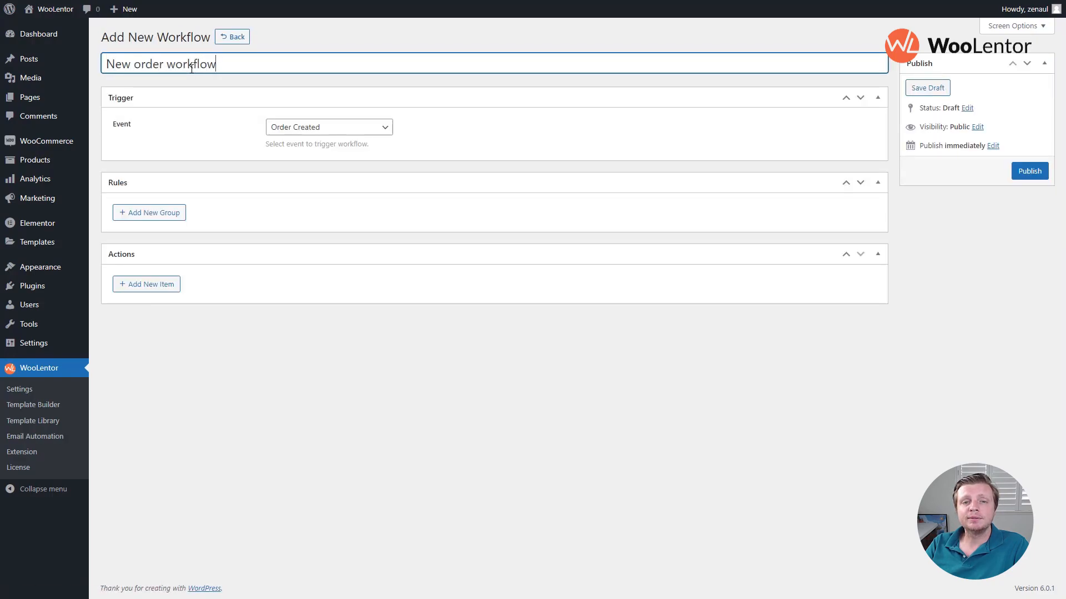
left_click(328, 127)
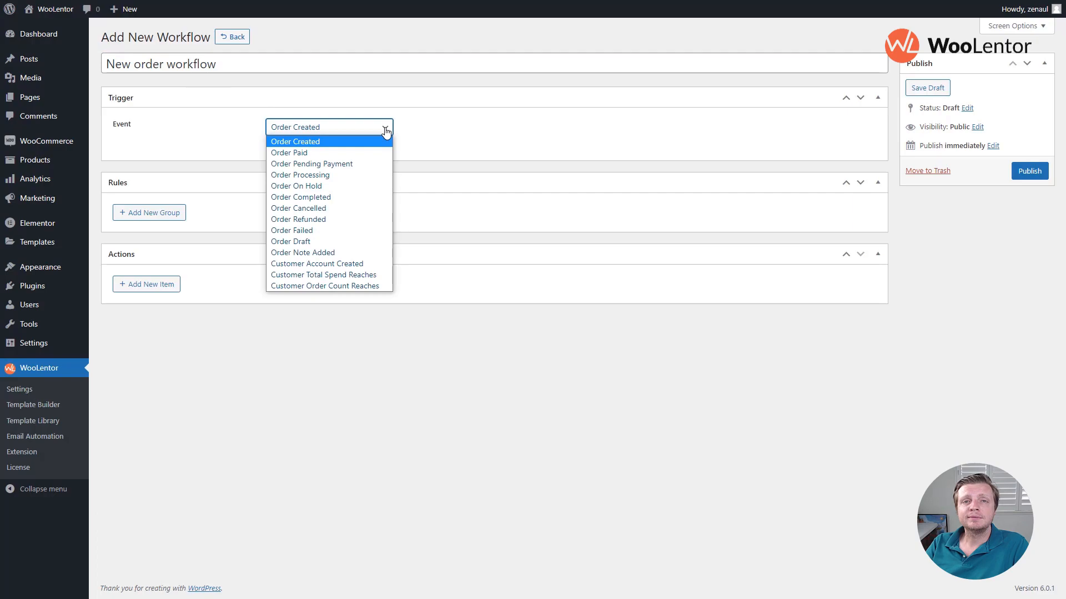
mouse_move(302, 252)
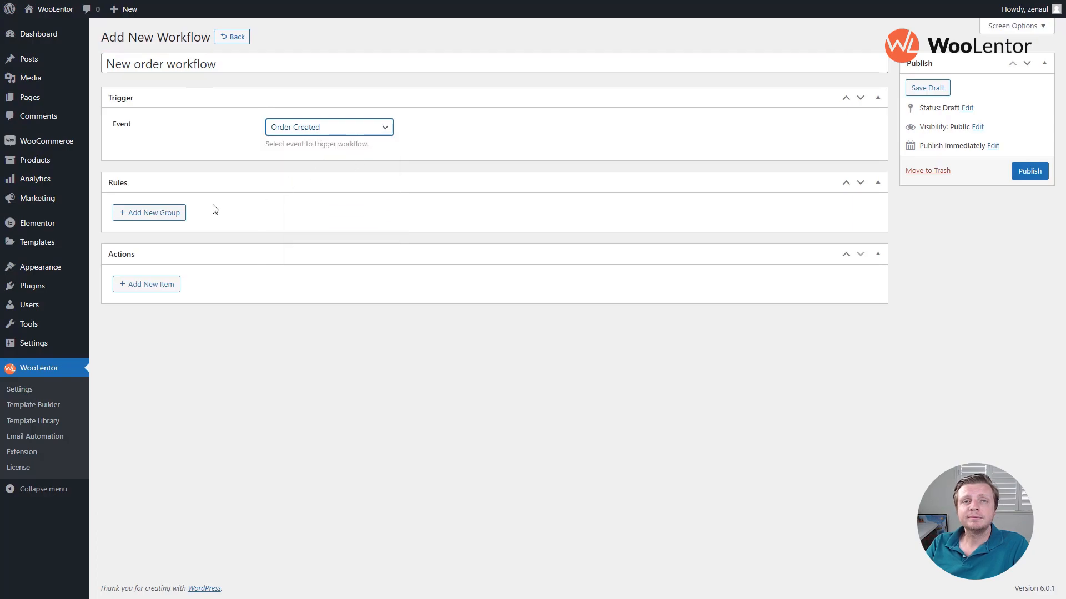
Step: Add rules for registered customers or guests in Bangladesh, and add a first email action
left_click(149, 212)
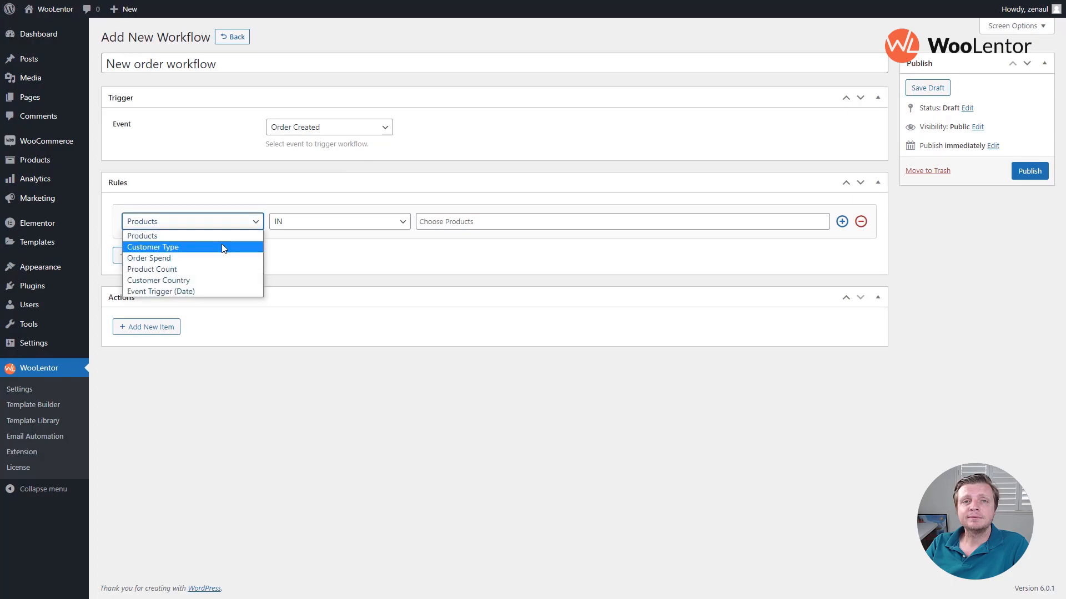
left_click(153, 247)
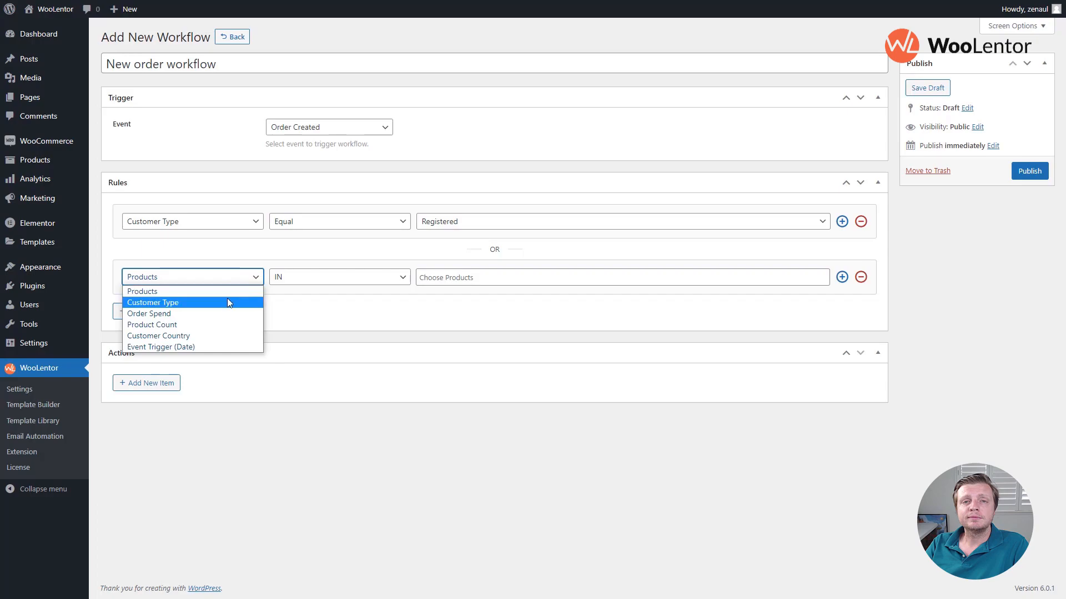
left_click(153, 303)
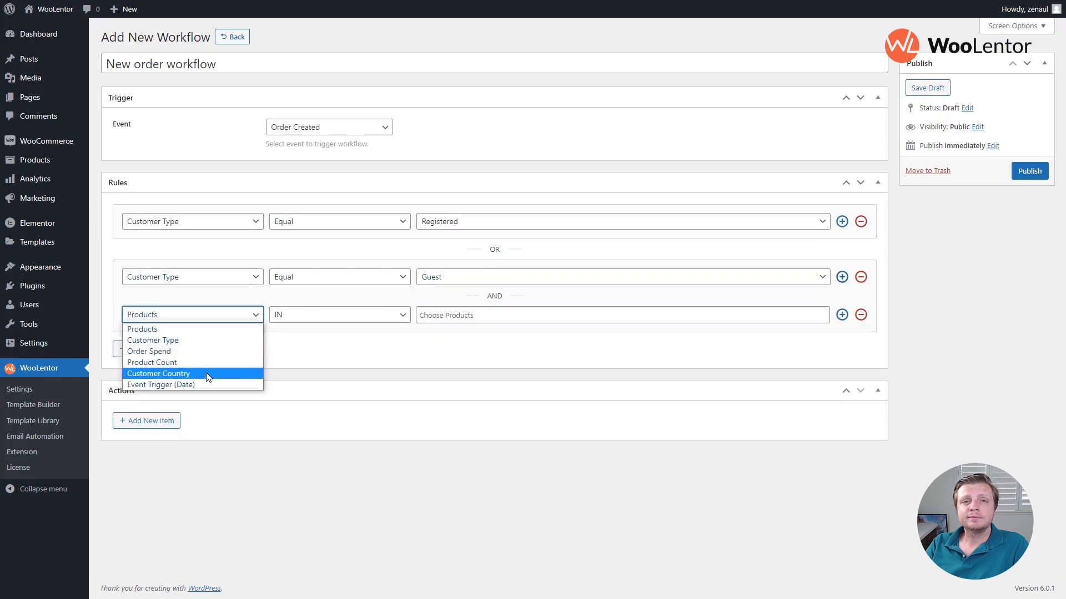
left_click(158, 373)
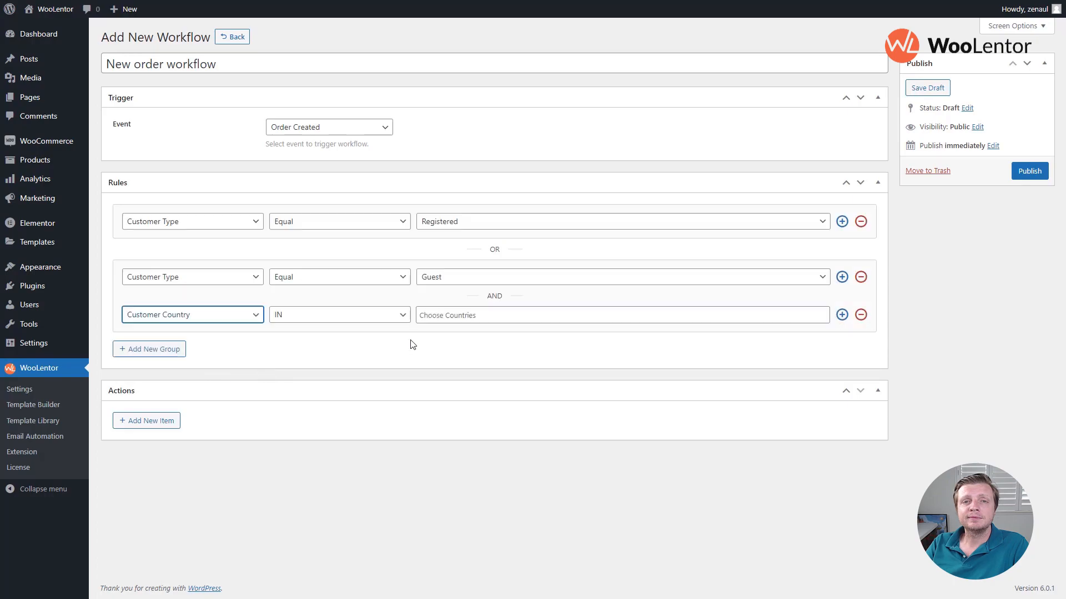
left_click(445, 315)
type("Bangladesh")
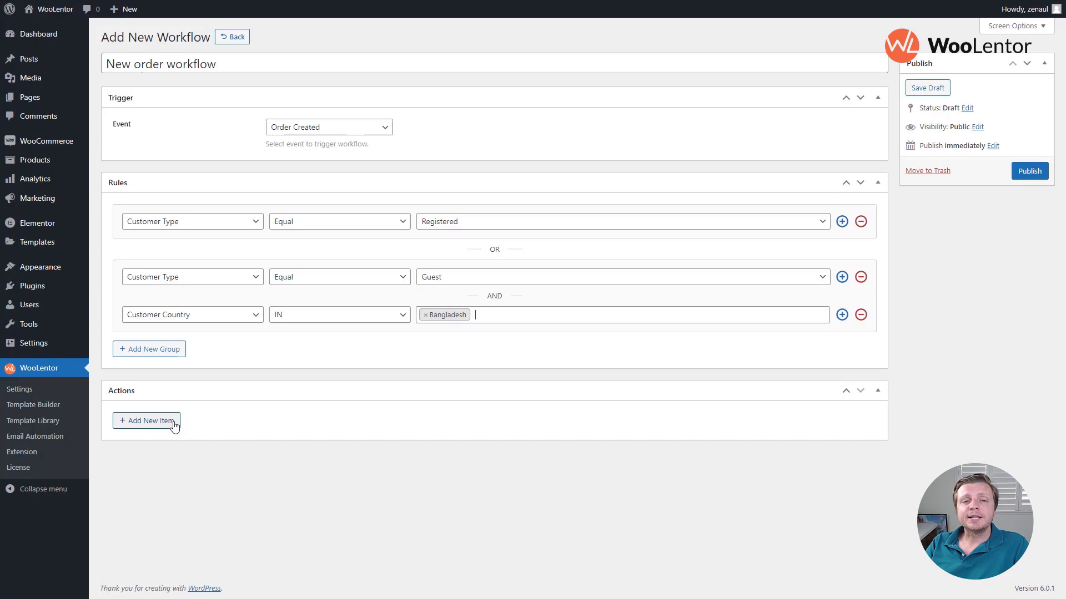
left_click(145, 420)
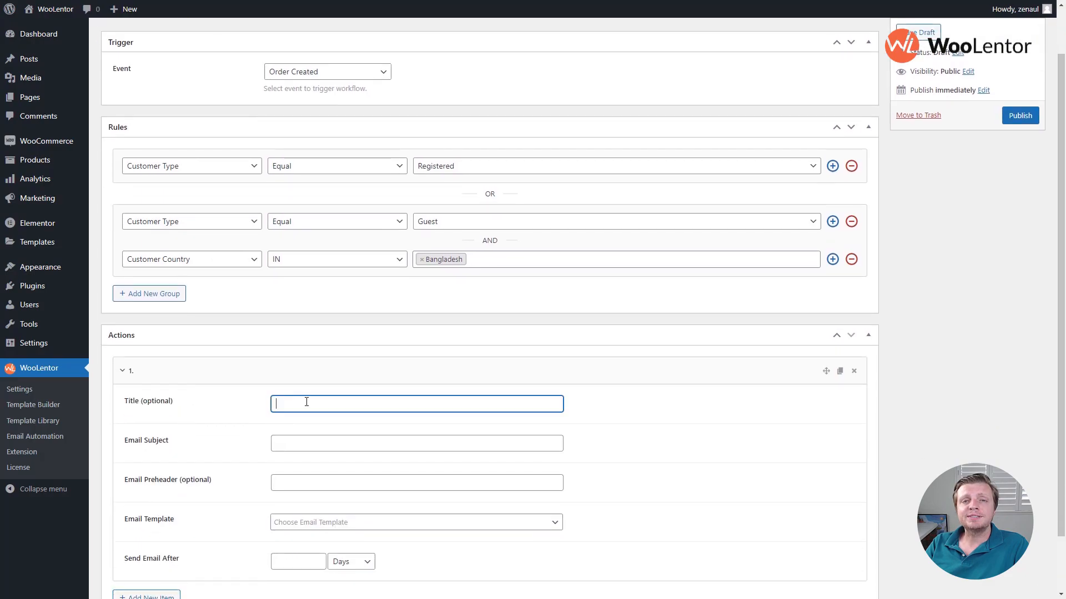
Step: Set the First email action: subject 'Thank you', First email template, delay in Minutes
type("First email")
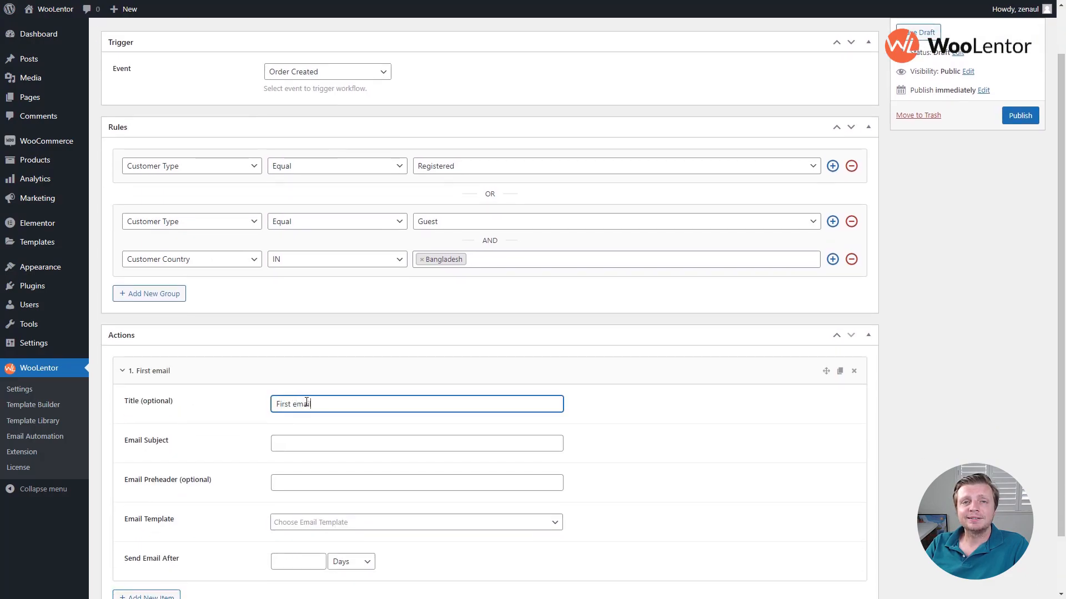
type("Thank you for order")
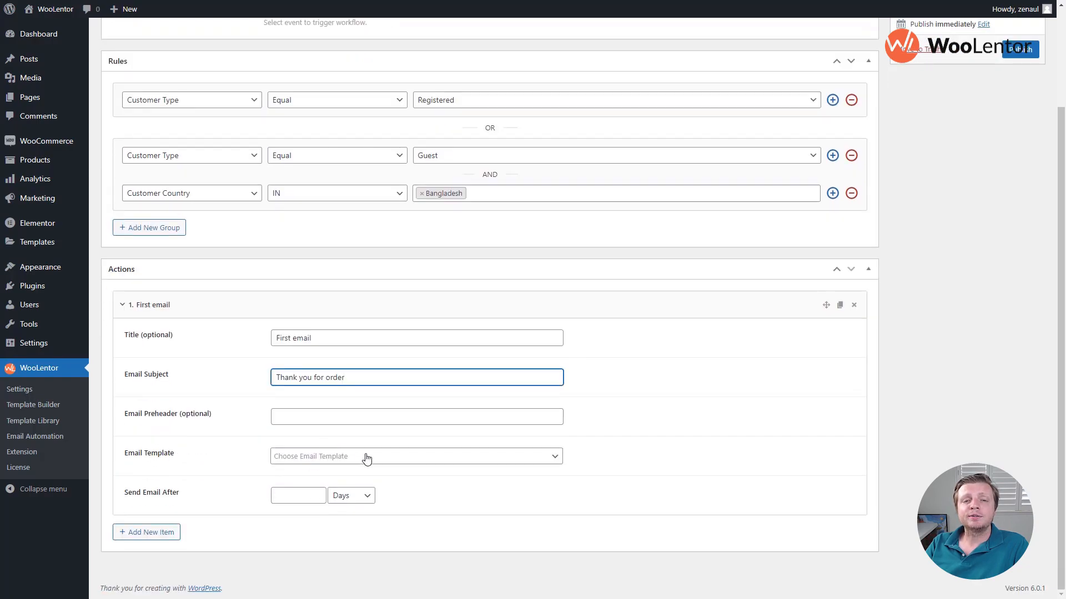
type("first email template")
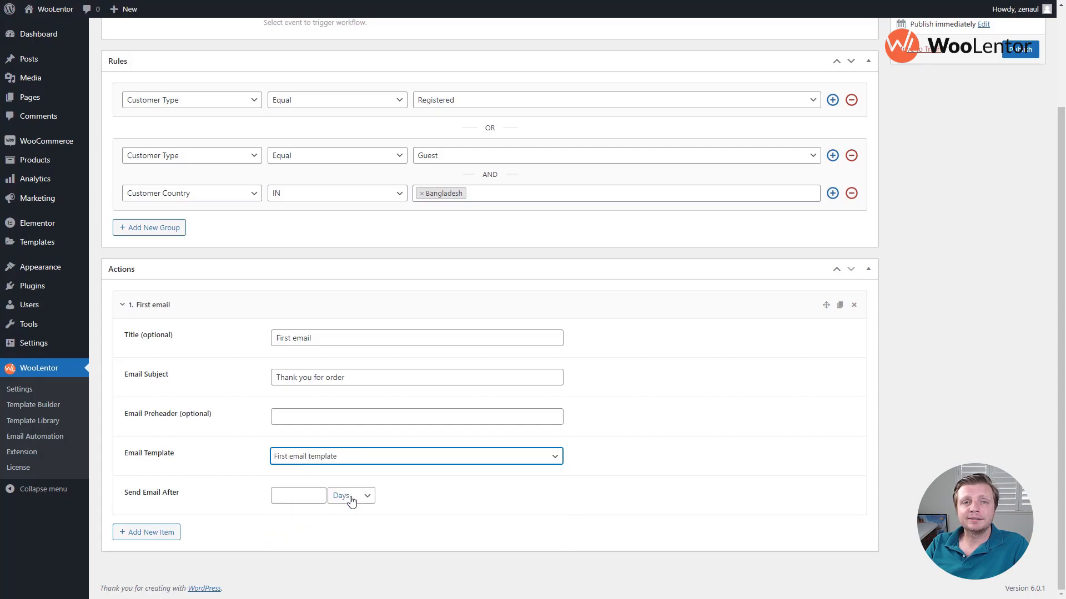
left_click(351, 494)
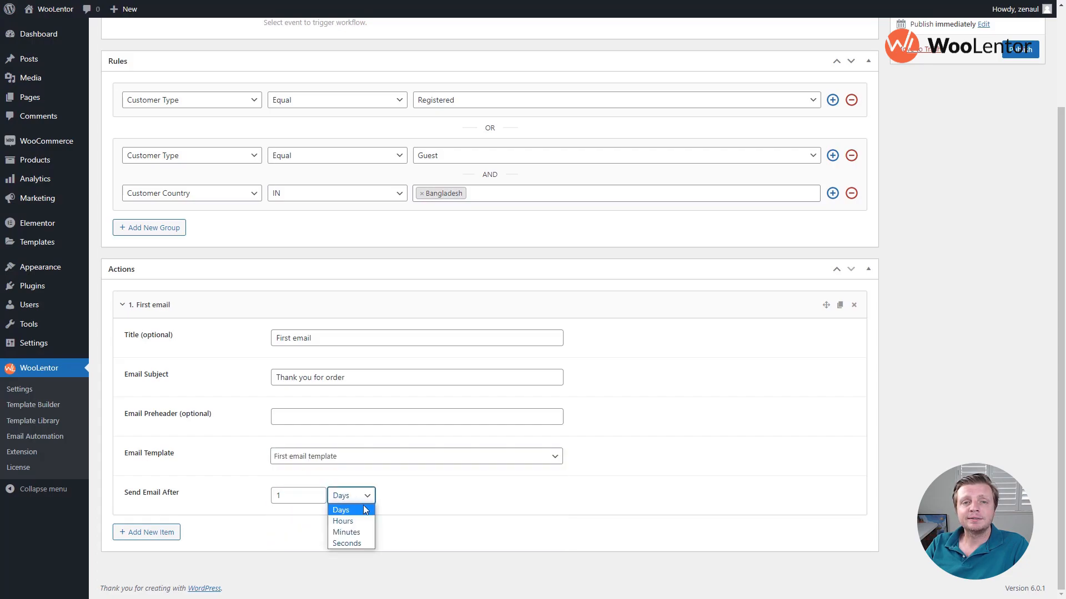
left_click(347, 532)
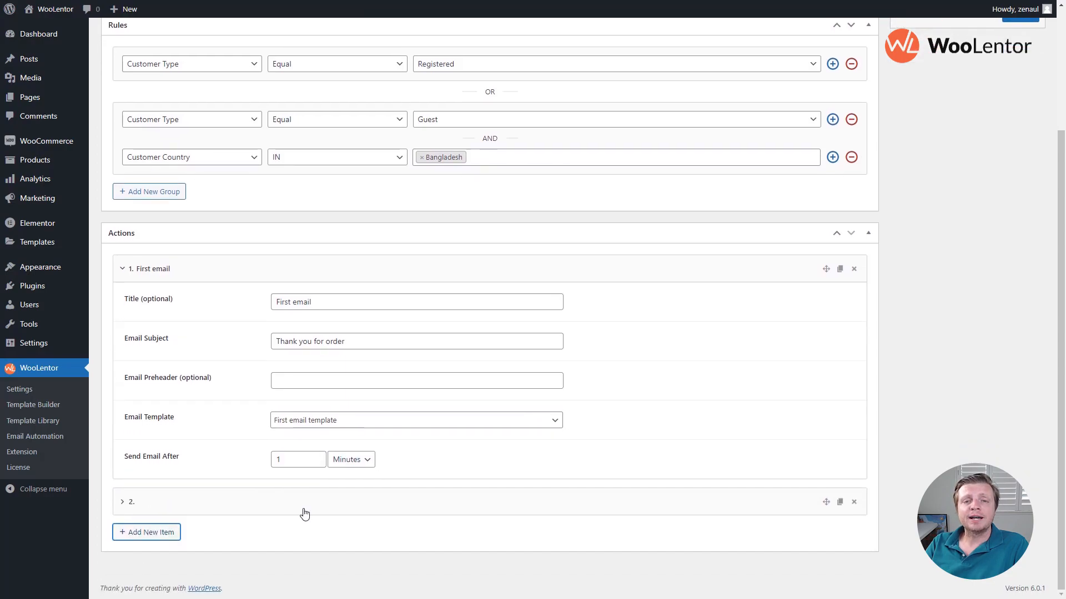
Step: Set the Second email: subject 'Processing your order', Second template, delay 10; start the Third email
type("Second e")
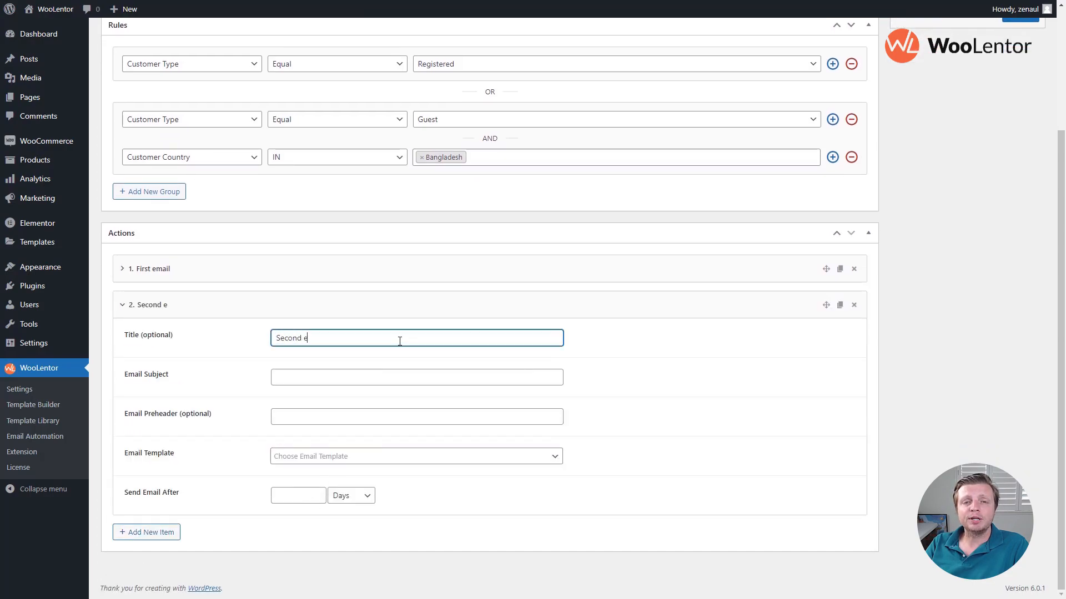
type("Processing your")
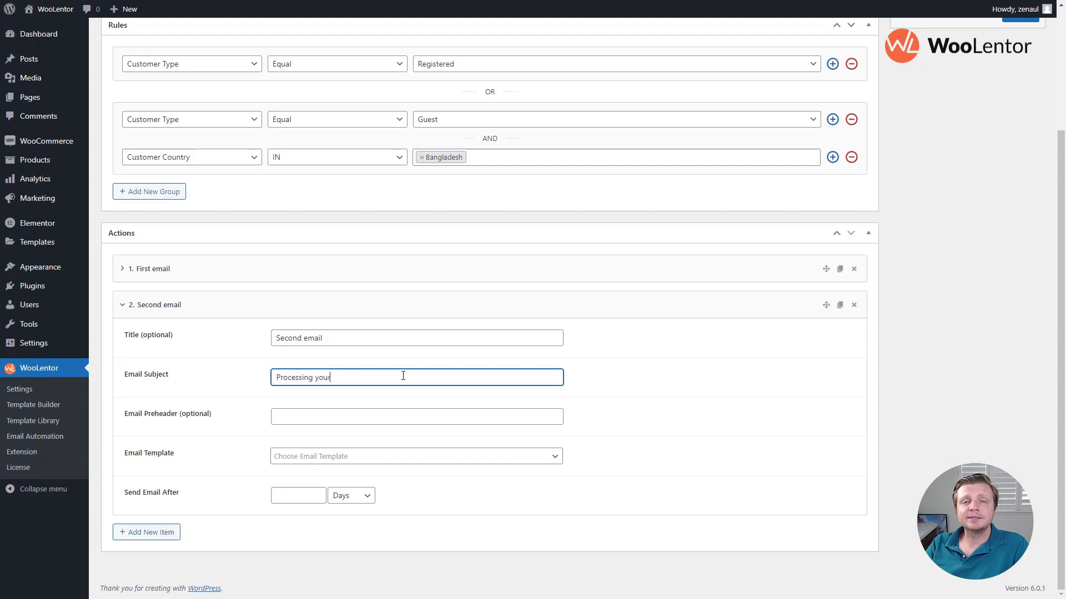
left_click(416, 456)
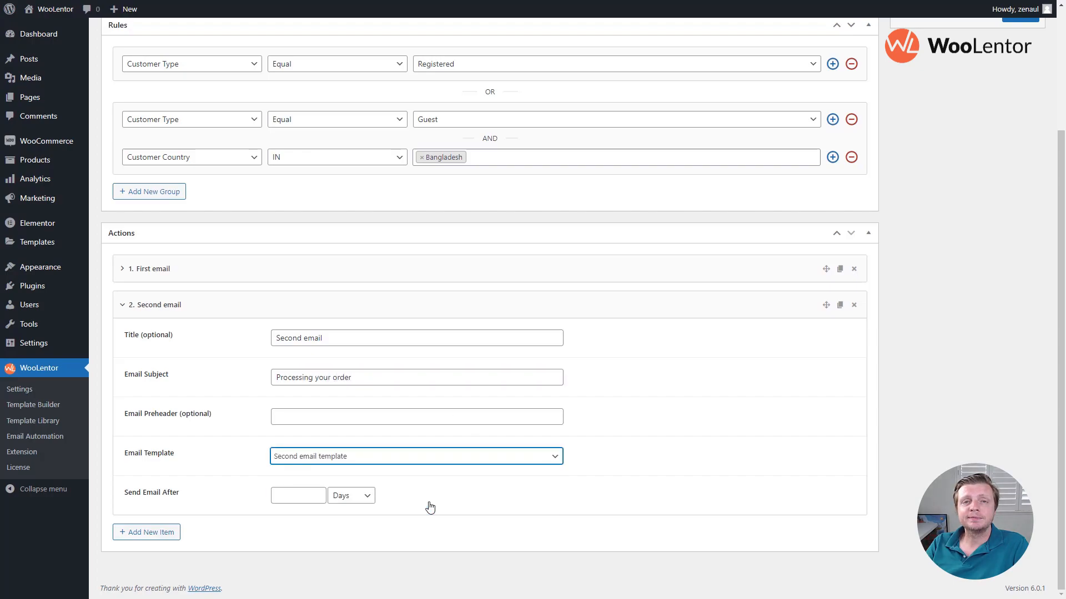
left_click(350, 495)
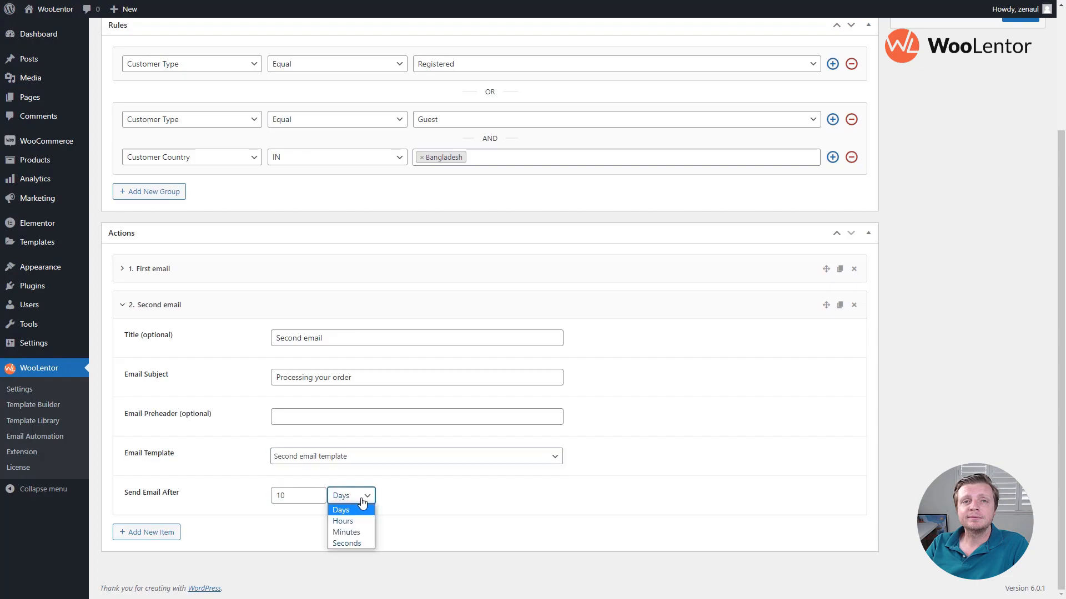
left_click(345, 533)
type("Third email")
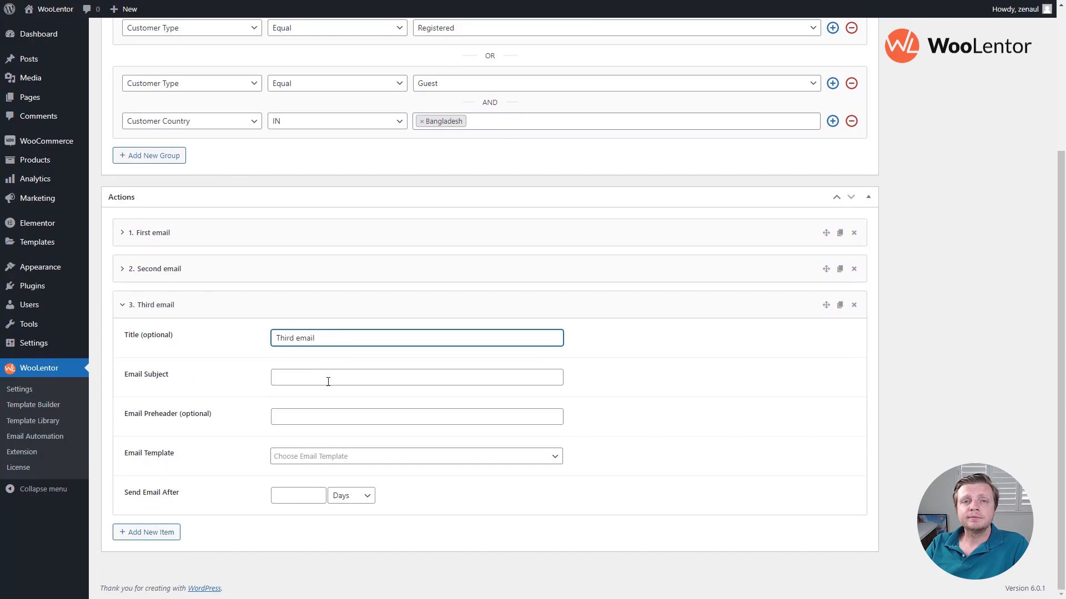
type("Let us know your experience")
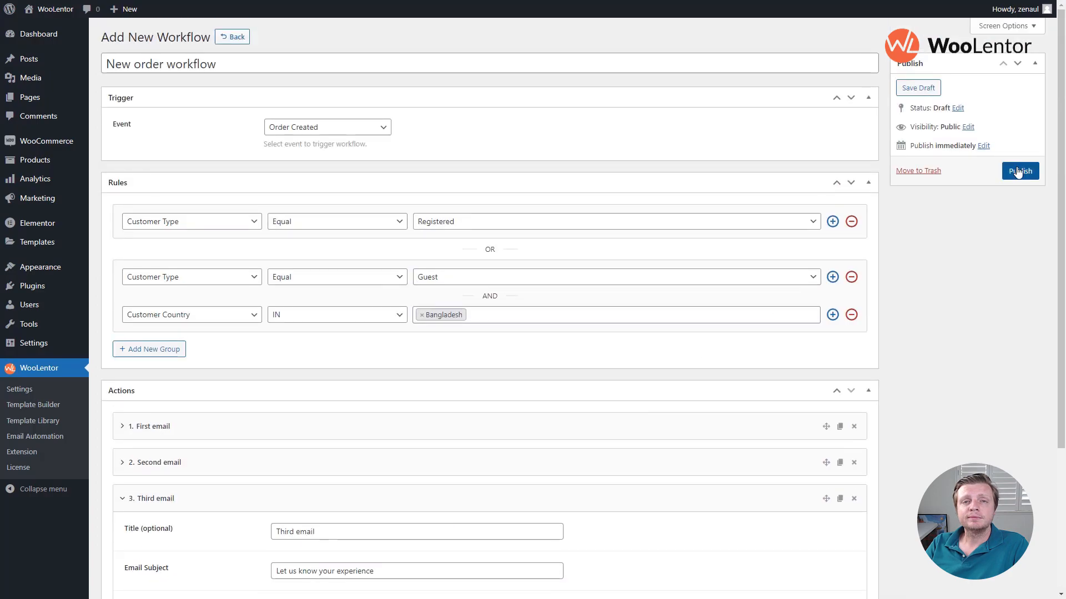
Step: Publish the New order workflow and go back to the Workflows list
left_click(1019, 170)
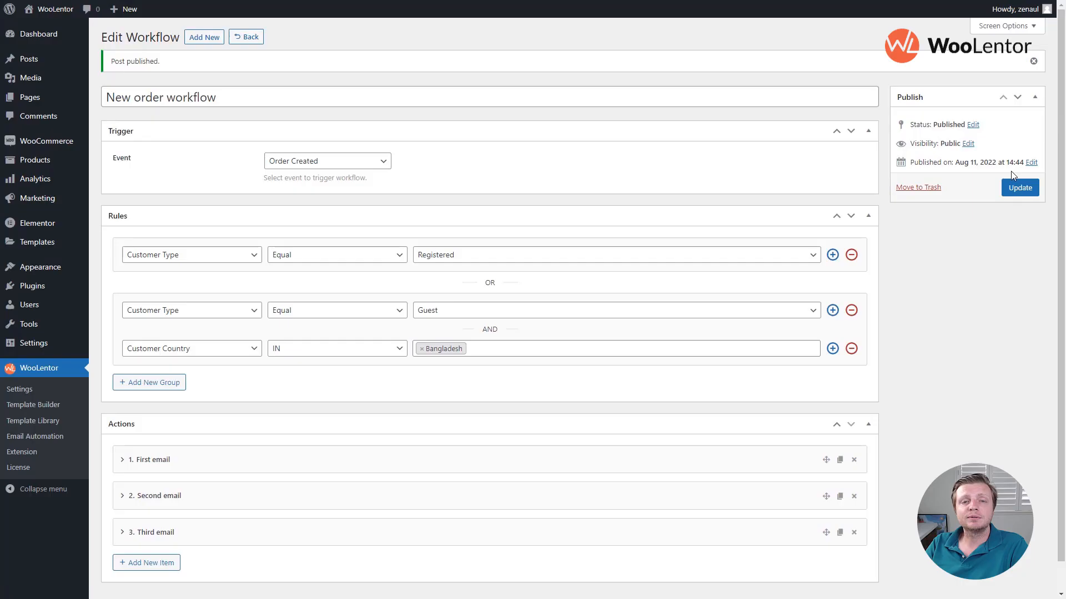
left_click(246, 36)
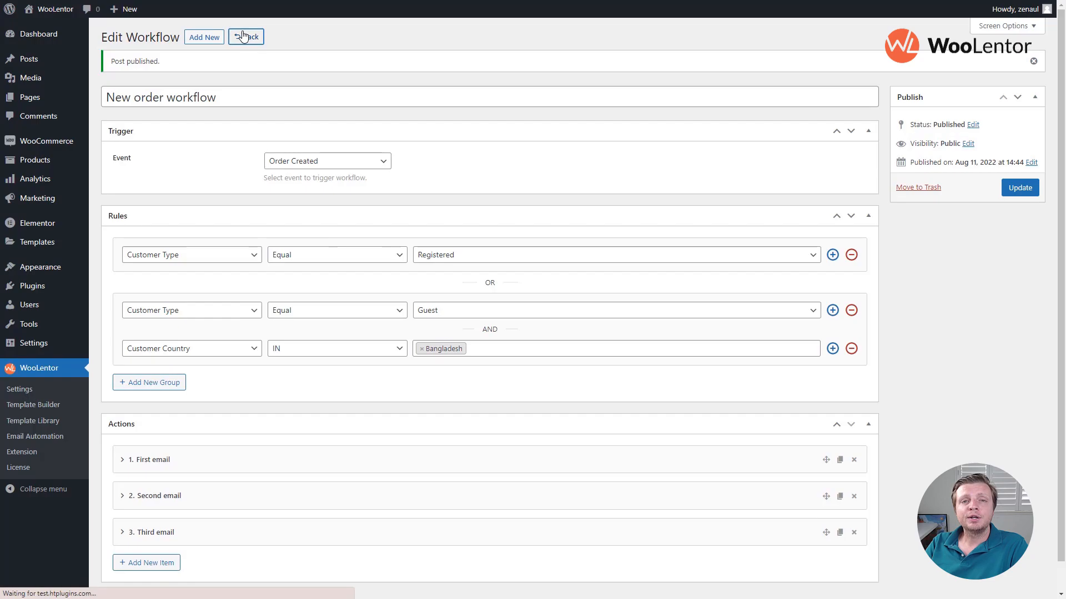
left_click(249, 36)
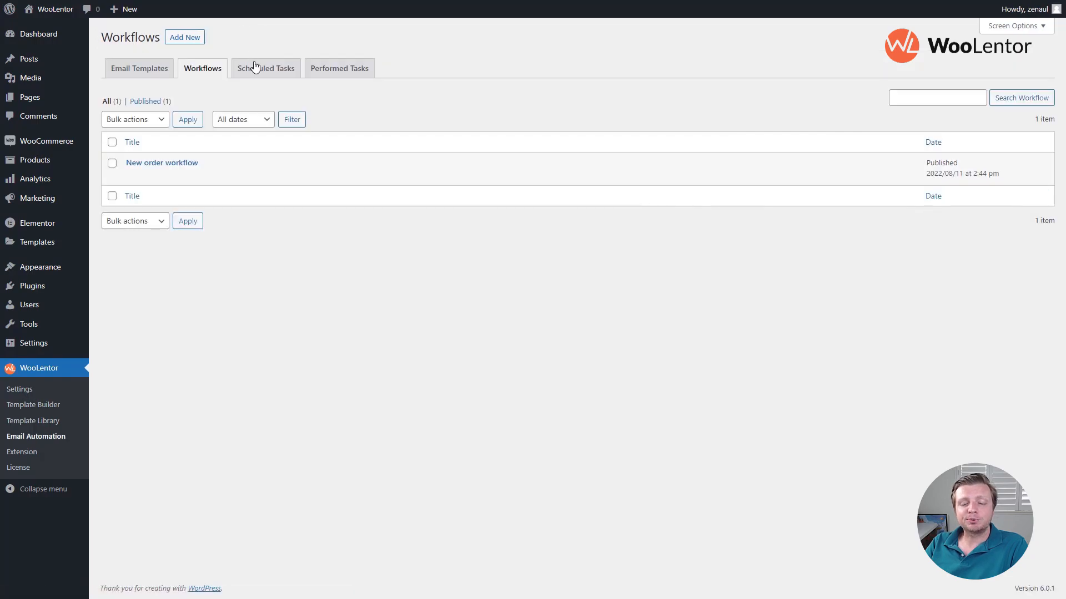
Step: Check Scheduled Tasks, which shows no tasks, then view the Performed Tasks log
left_click(266, 68)
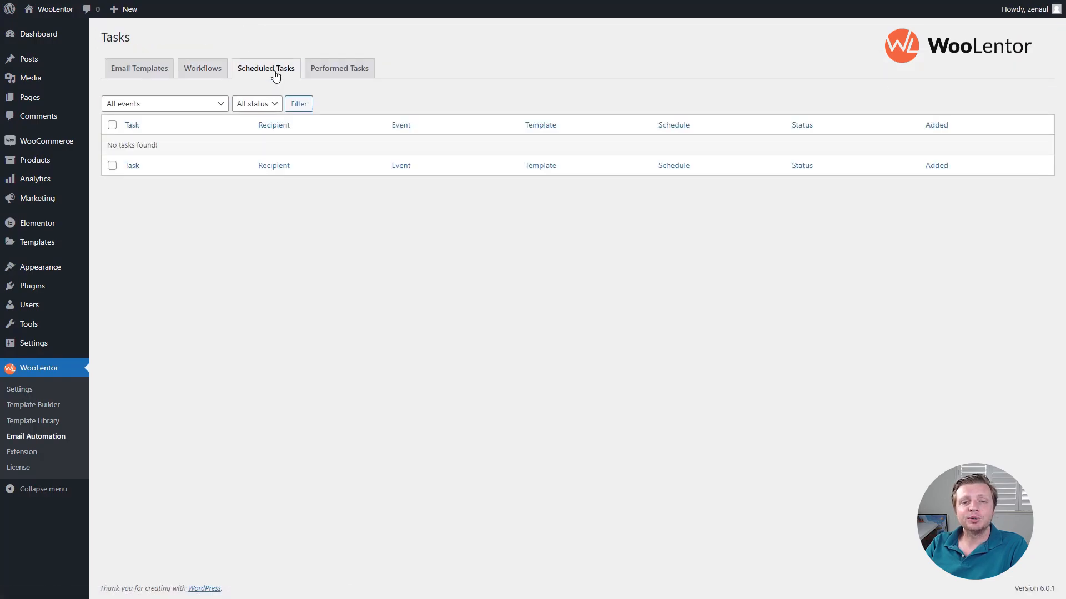
mouse_move(339, 68)
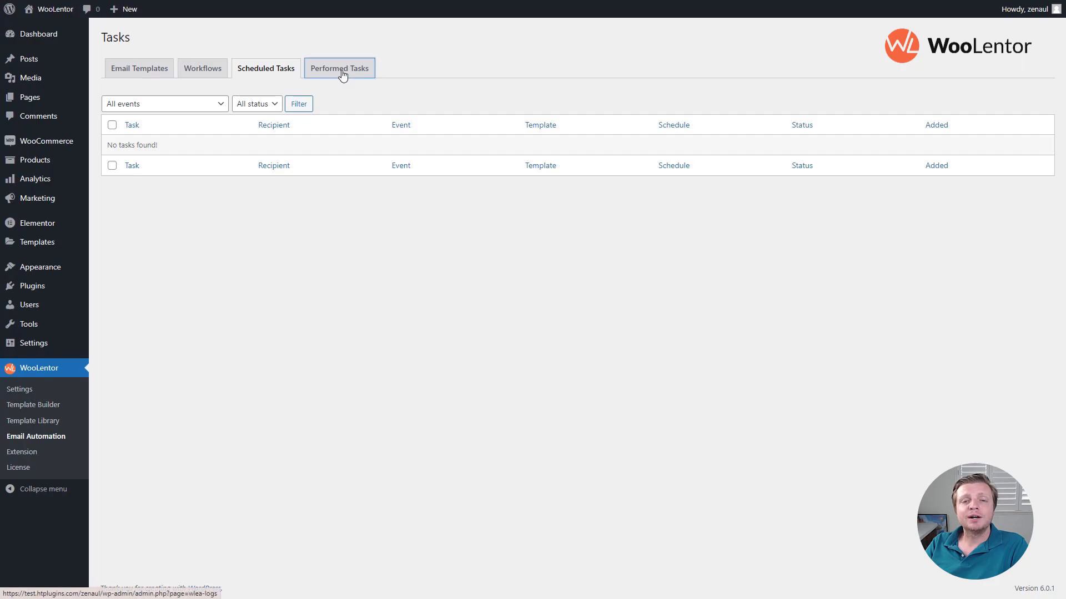
left_click(338, 68)
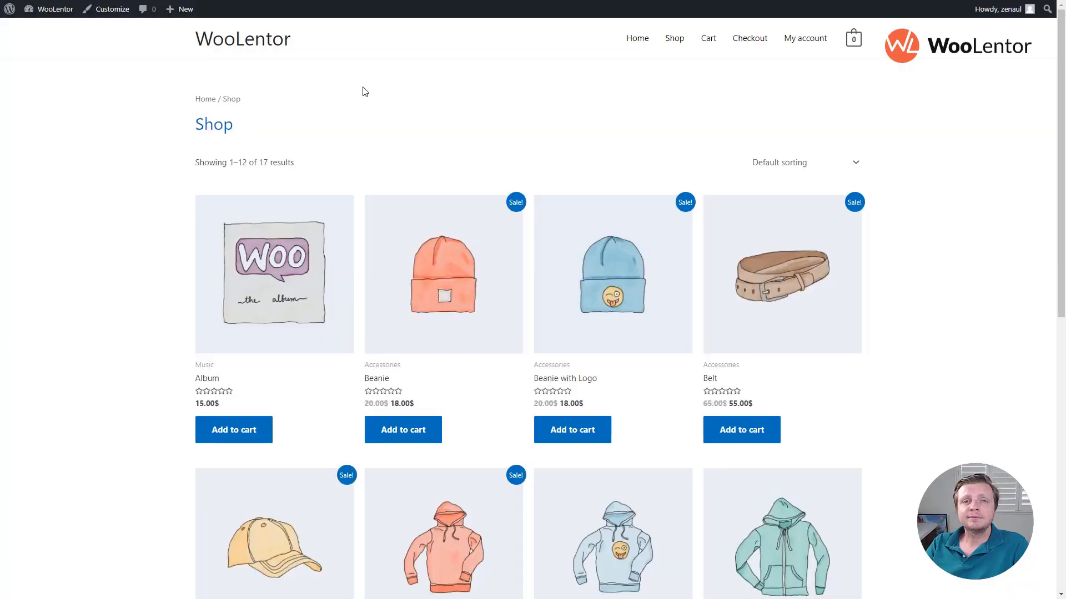
Step: Add one Belt to the cart and place the test order at checkout
left_click(741, 430)
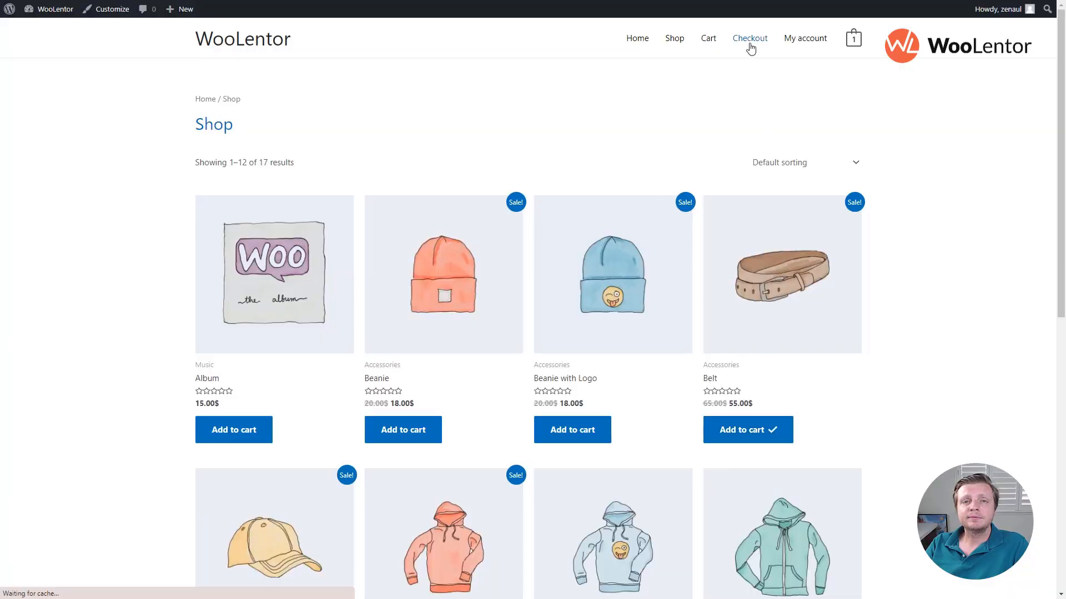
left_click(748, 39)
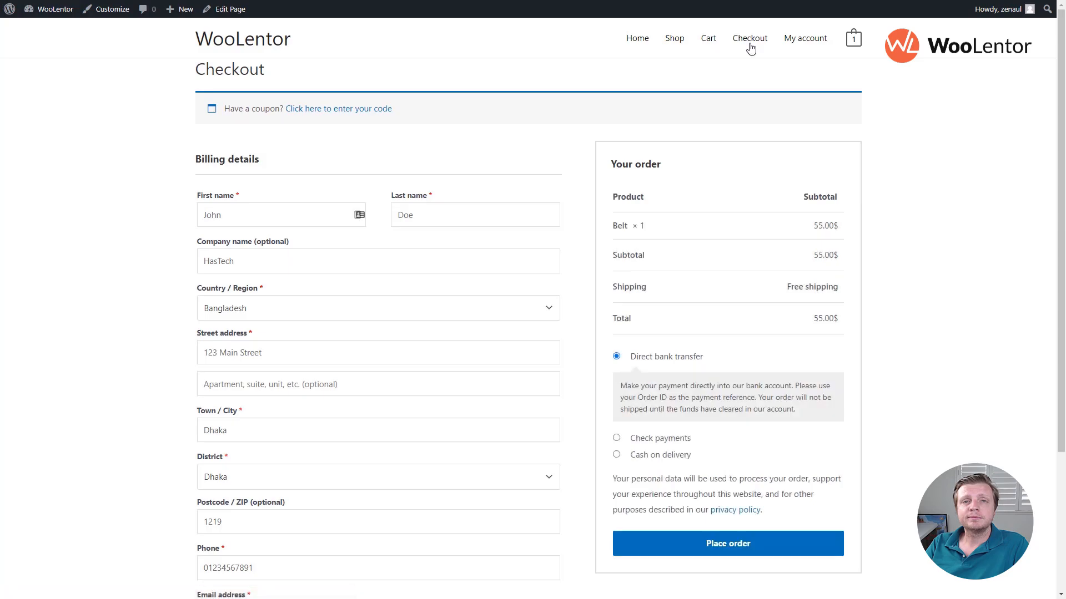
scroll("down", 3)
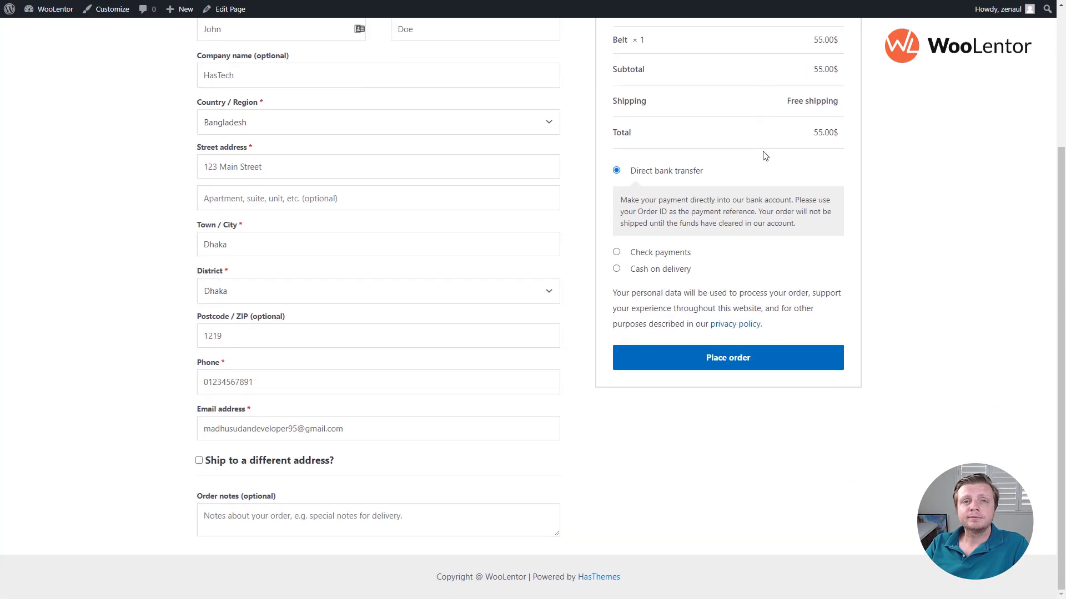
left_click(727, 357)
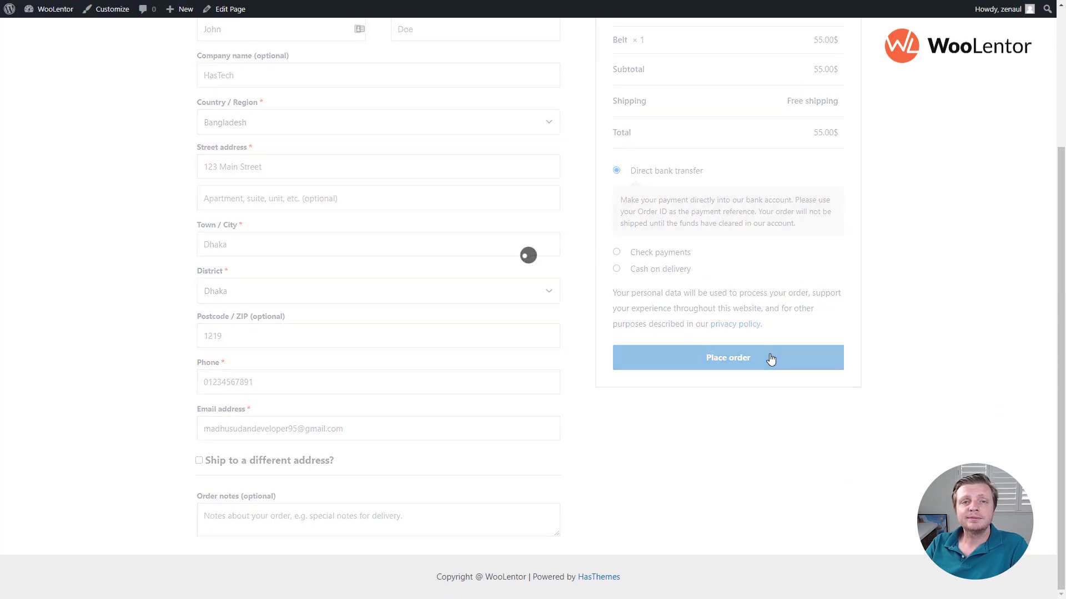
left_click(727, 357)
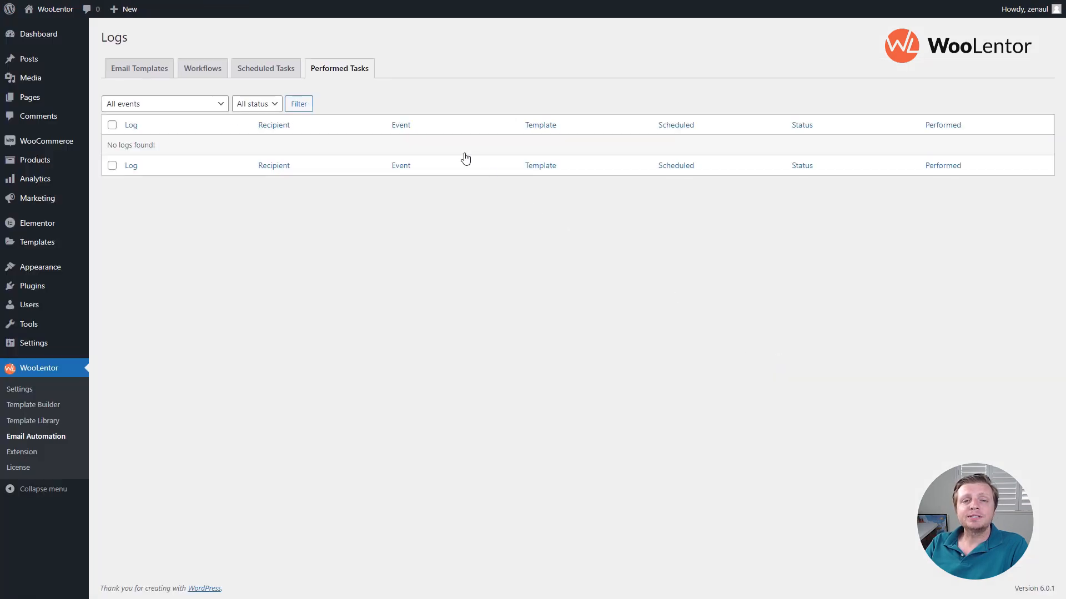
Step: Alternate between Scheduled and Performed Tasks until both emails show sent and only the third remains
left_click(265, 68)
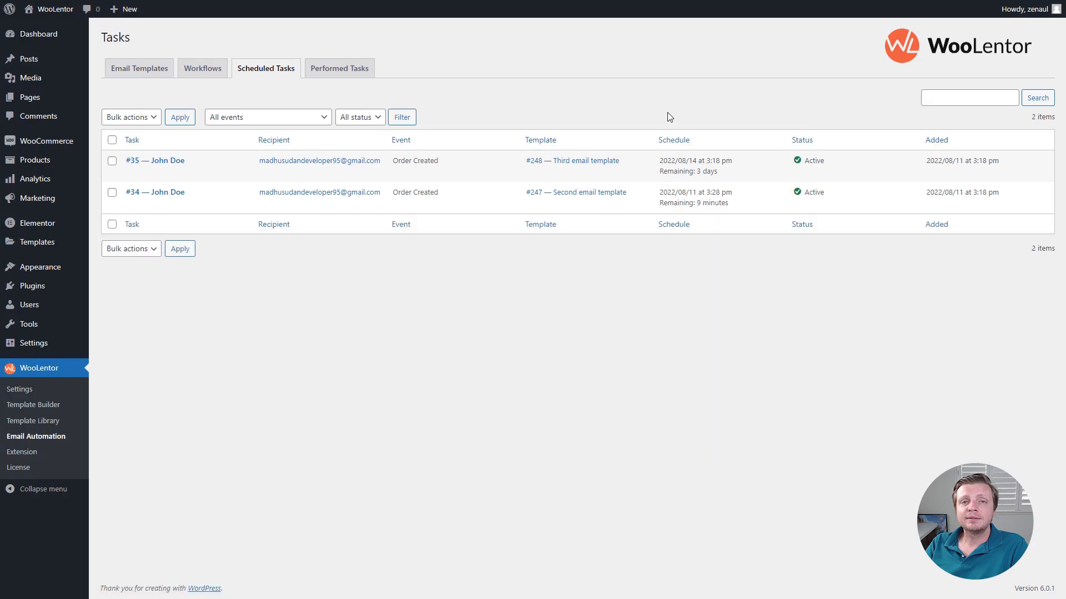
left_click(339, 68)
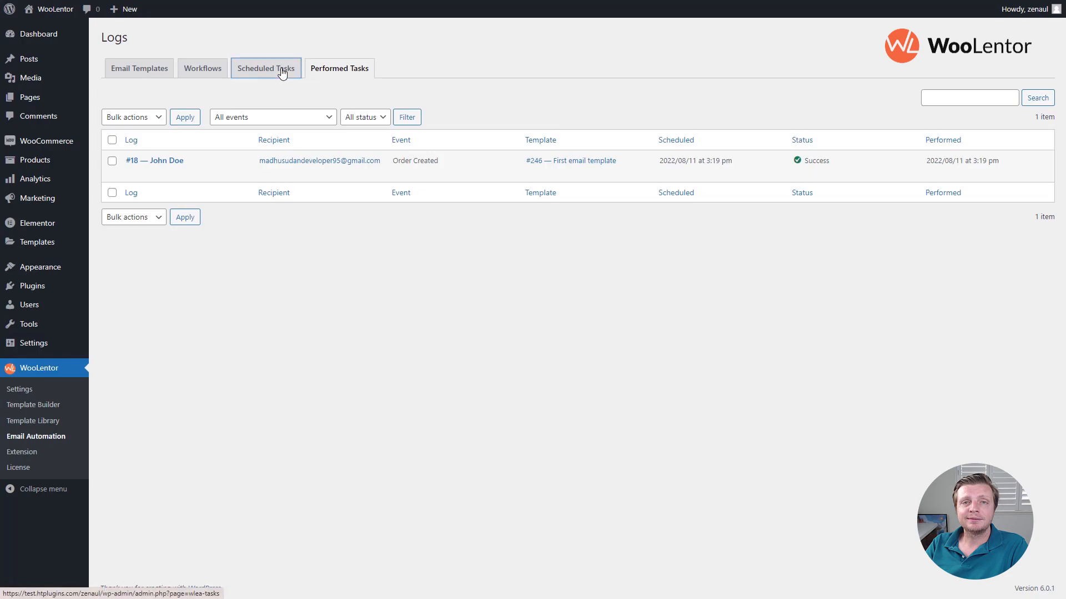
left_click(265, 68)
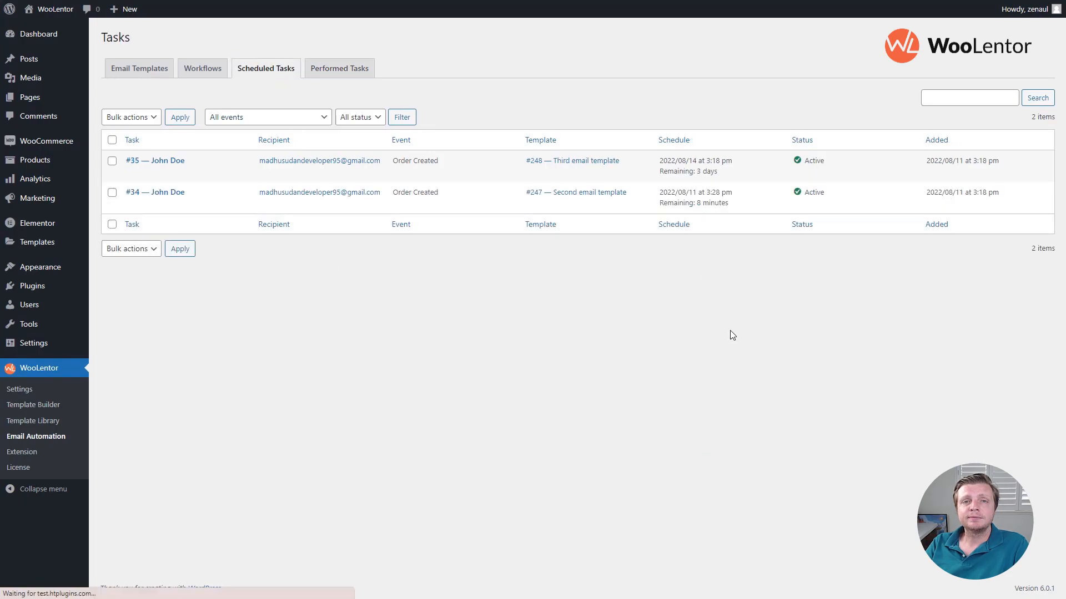
left_click(339, 68)
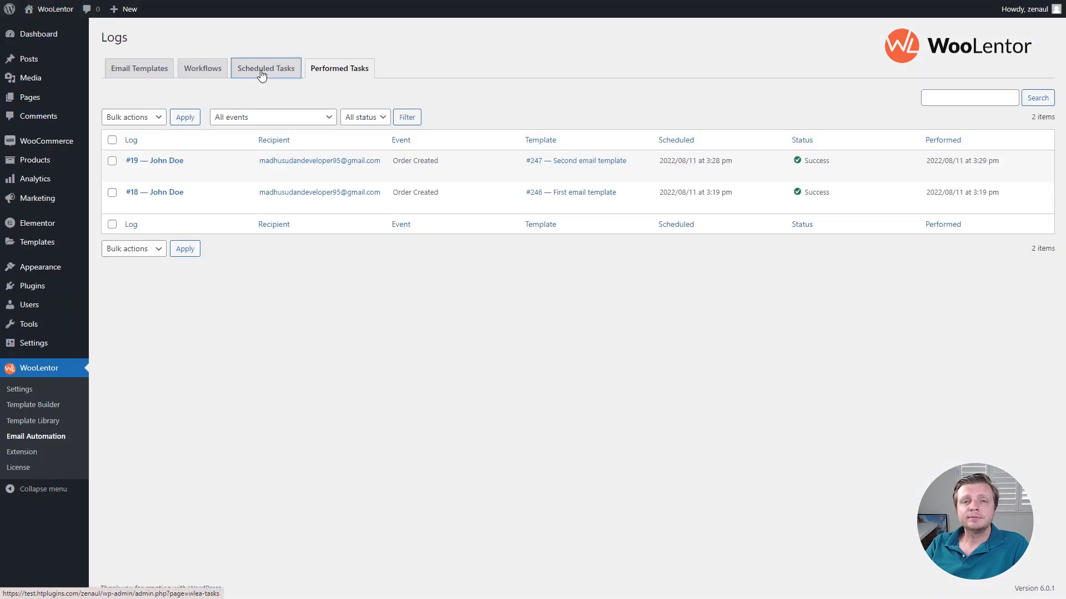
left_click(265, 68)
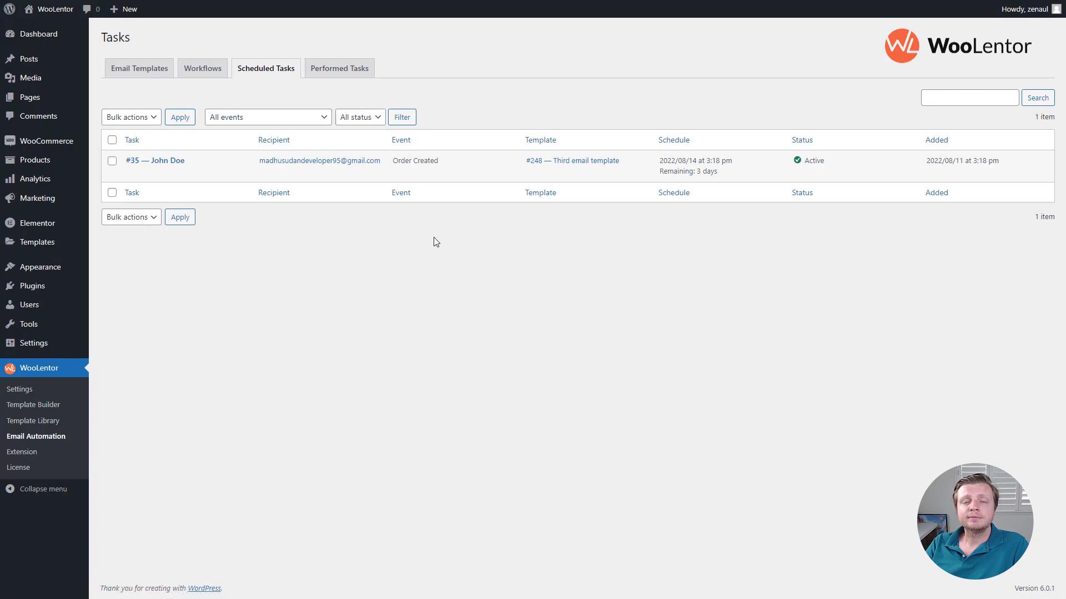